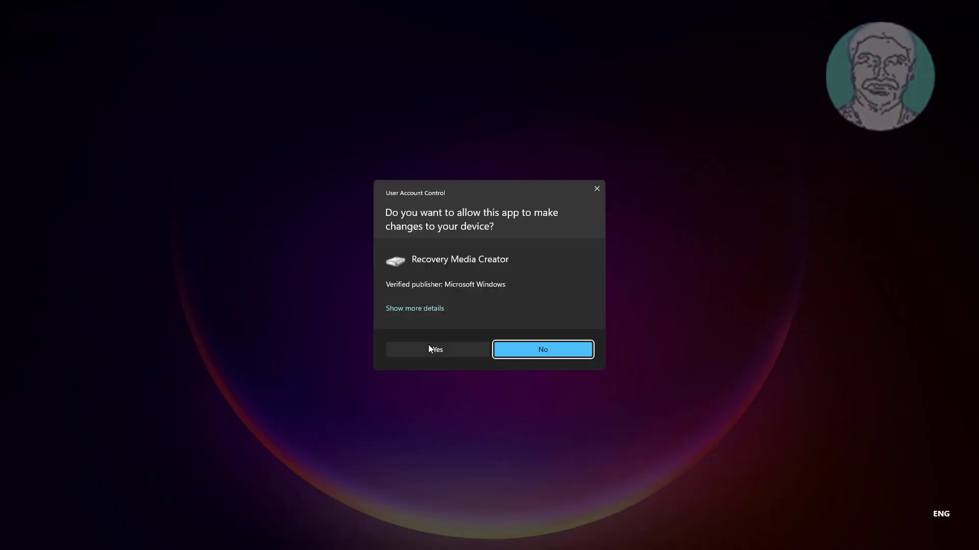
Approve UAC, run the Recovery Drive wizard, and close it after the missing-files error
click(436, 350)
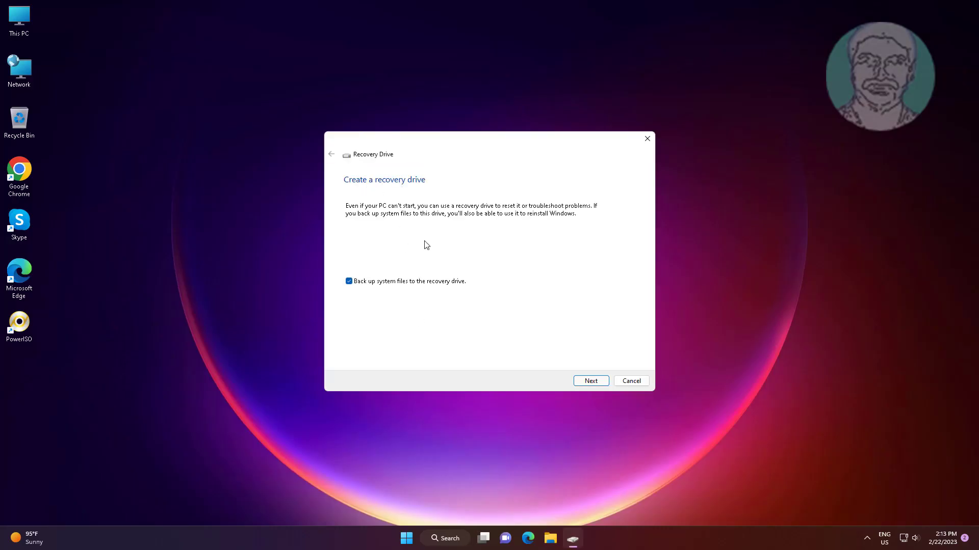
click(590, 381)
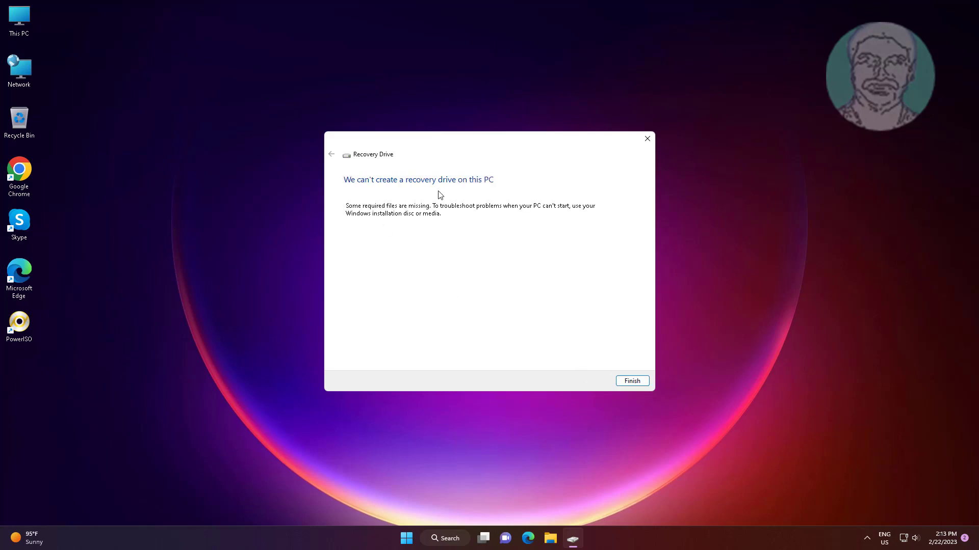
mouse_move(364, 209)
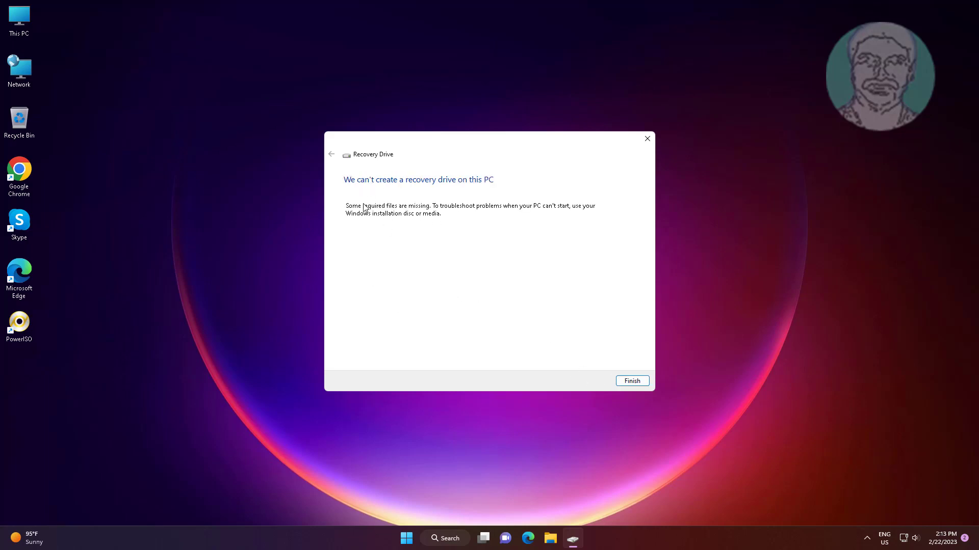
mouse_move(391, 182)
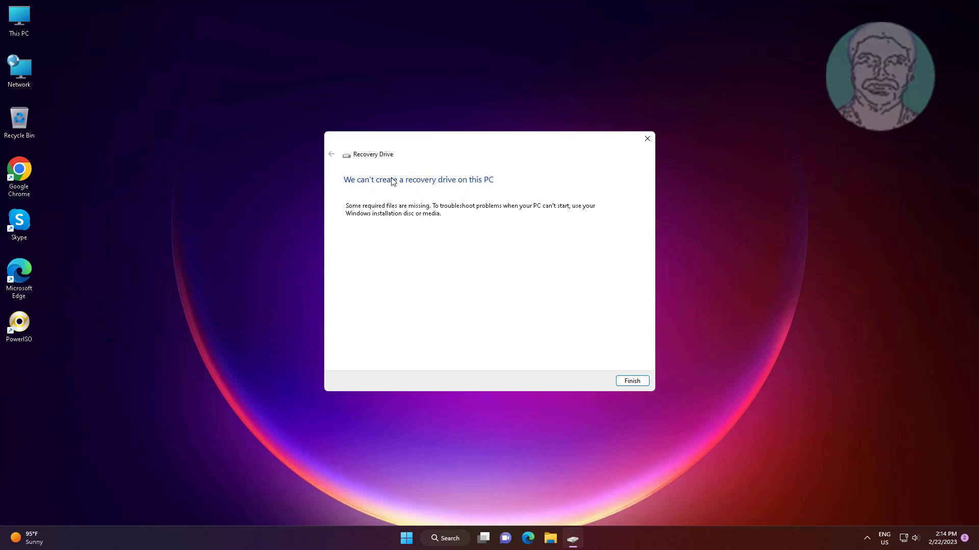
click(631, 381)
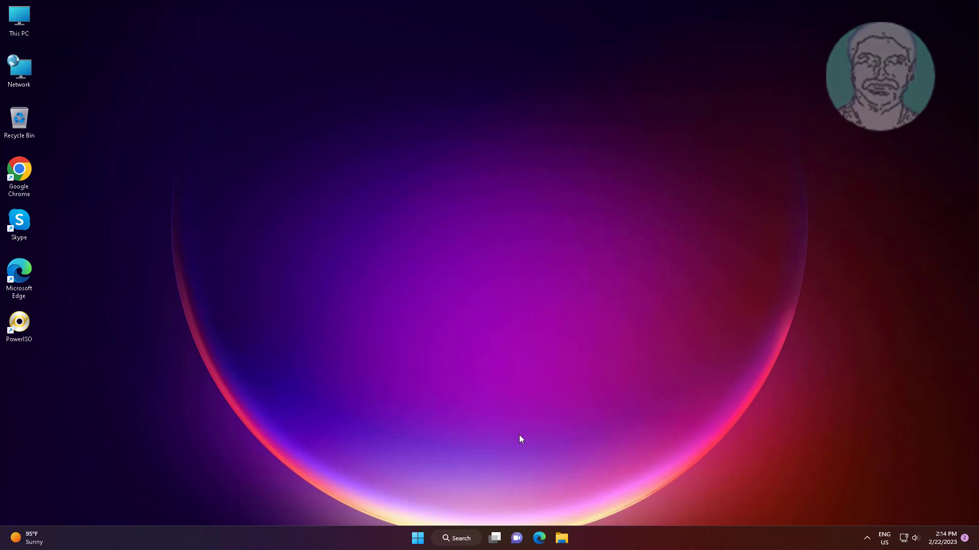
mouse_move(809, 368)
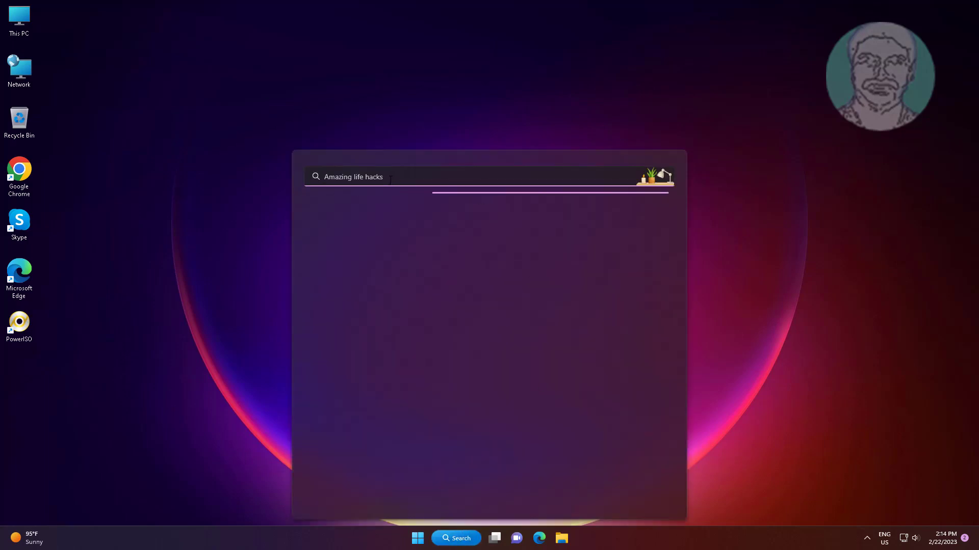
Search for cmd and launch Command Prompt as administrator
text(Control Panel)
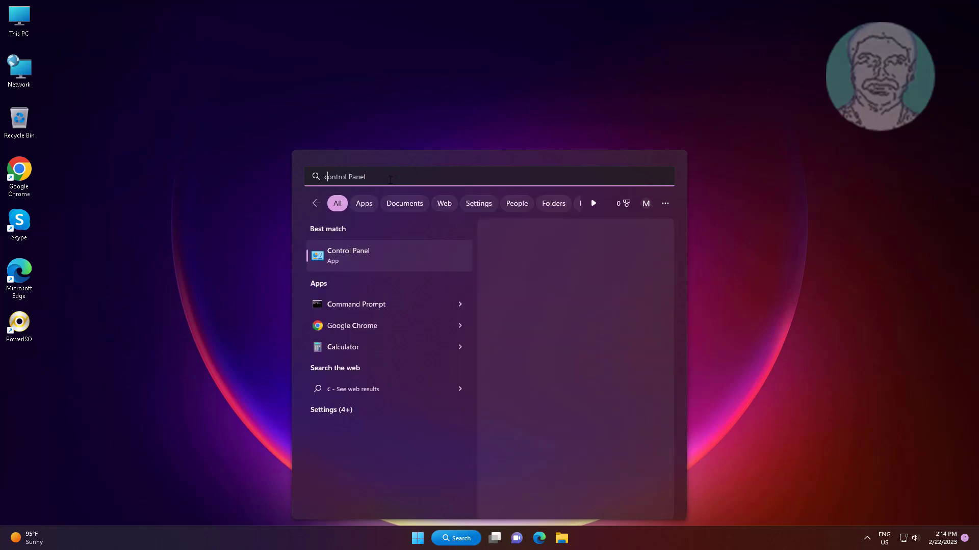
text(cmd)
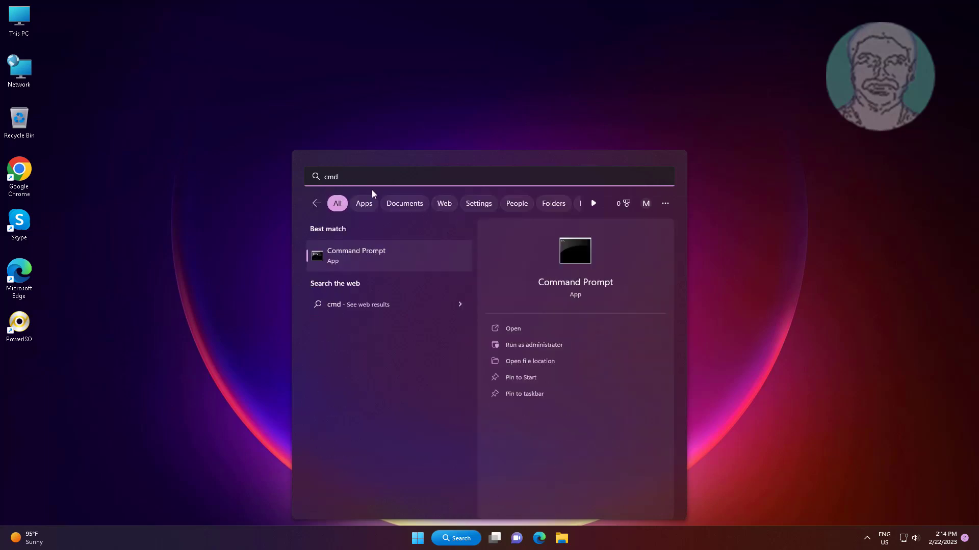
right_click(355, 256)
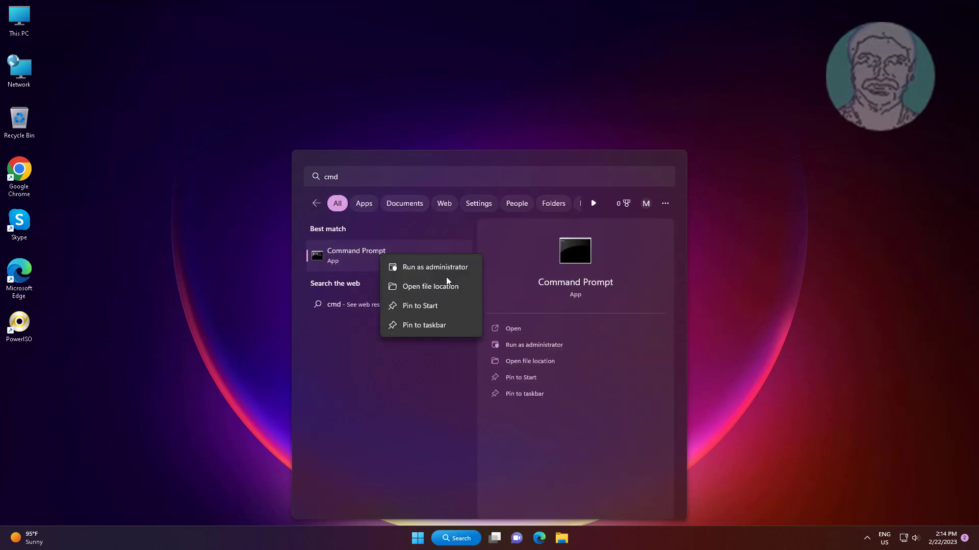
click(435, 267)
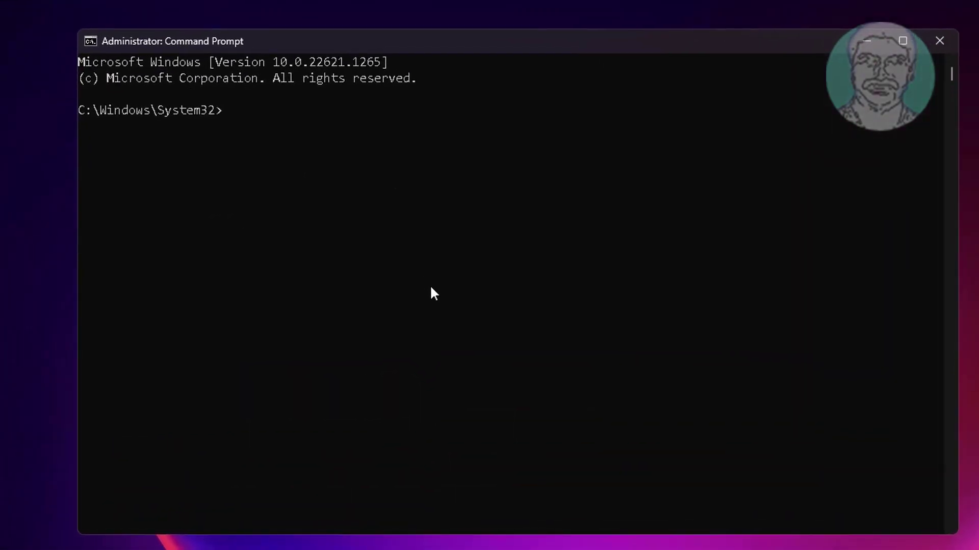
Run reagentc /info, showing Windows RE as Disabled with no location
text(reagentc /in)
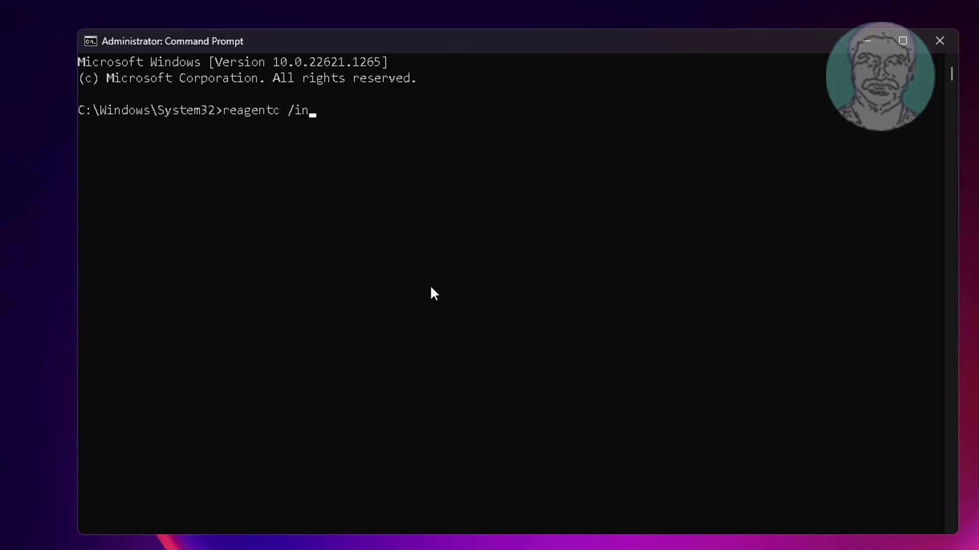
text(fo)
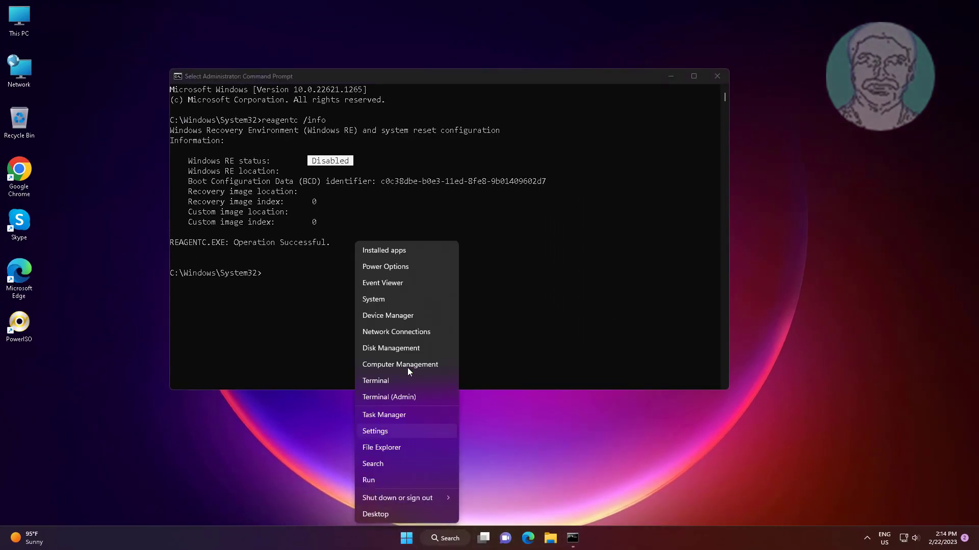
Open Disk Management and select Disk 0's 625 MB recovery partition
click(391, 347)
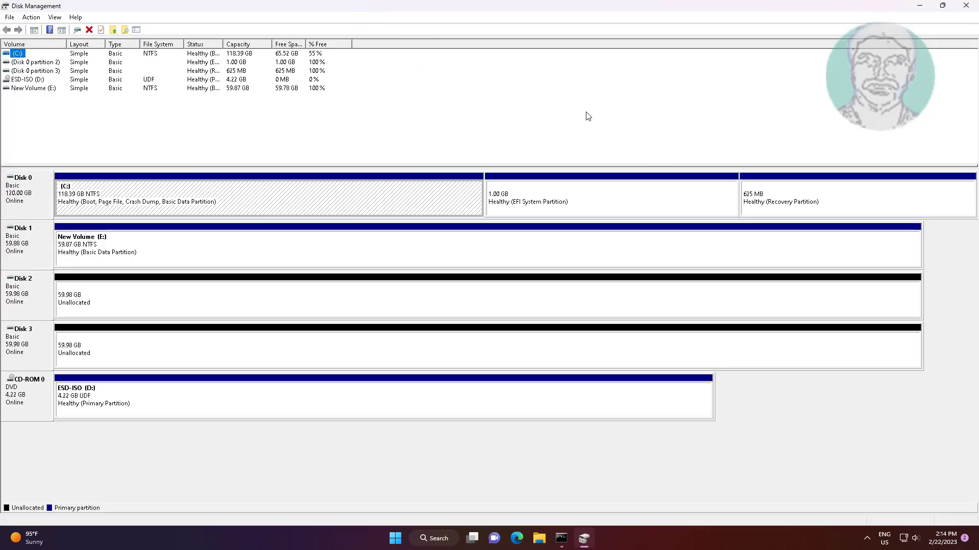
click(812, 196)
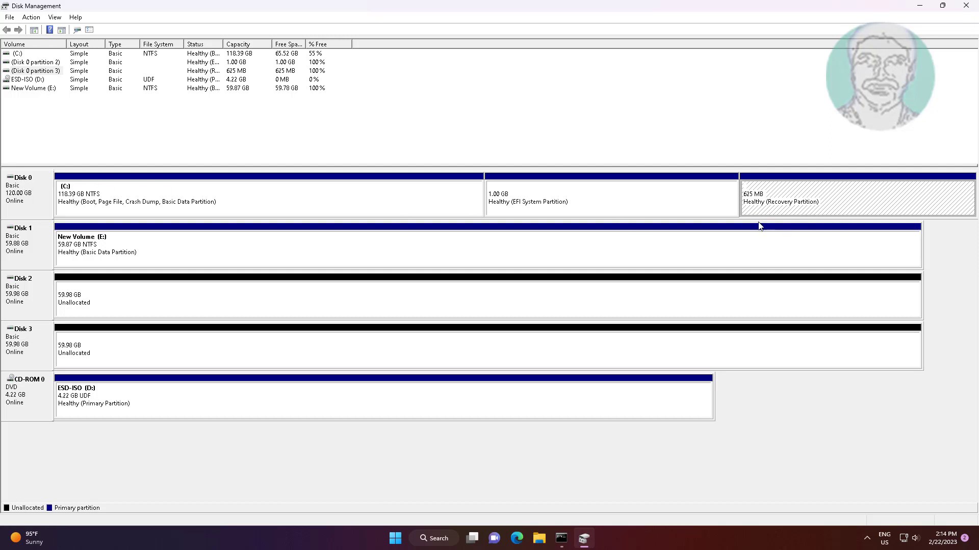
mouse_move(920, 8)
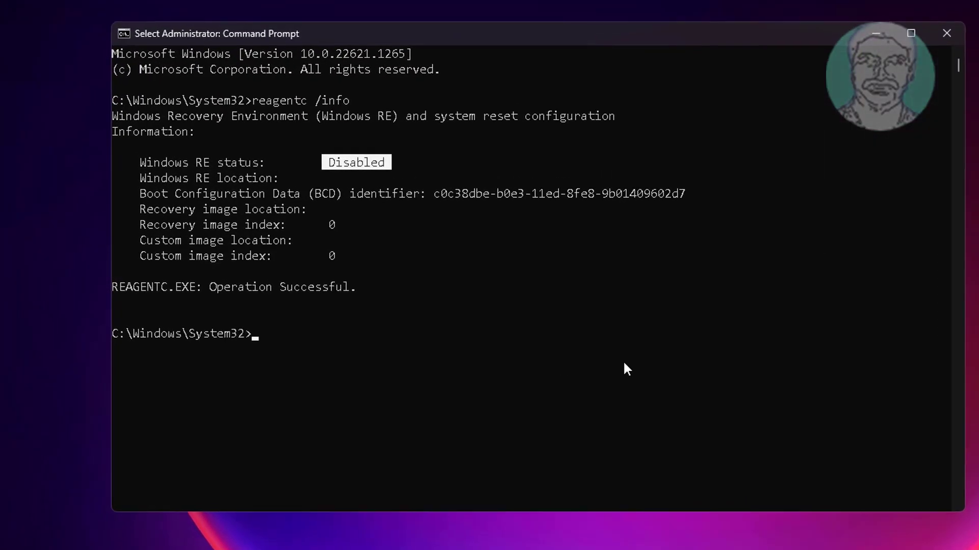
Start DiskPart, list disks with Disk 0 at 120 GB, and select disk 0
text(d)
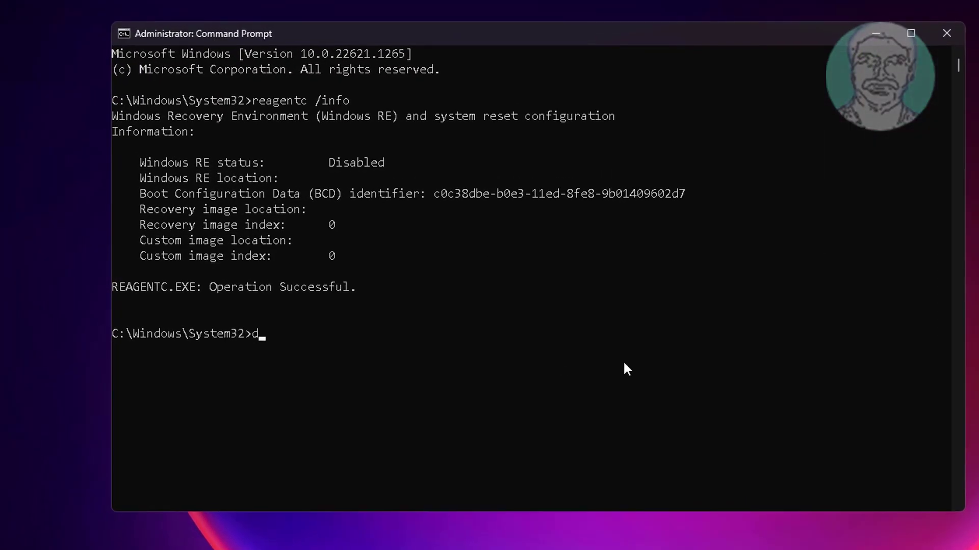
text(iskpart)
text(list disk)
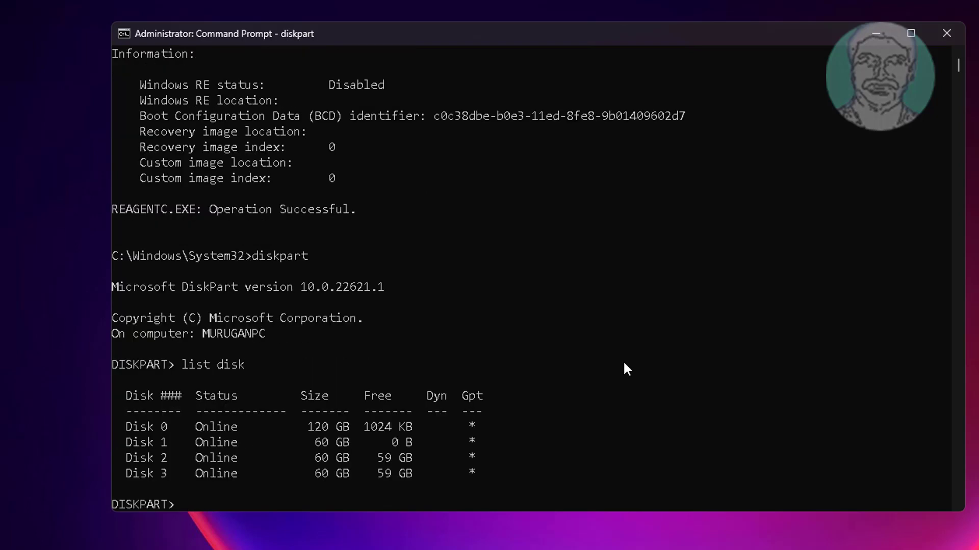
double_click(136, 427)
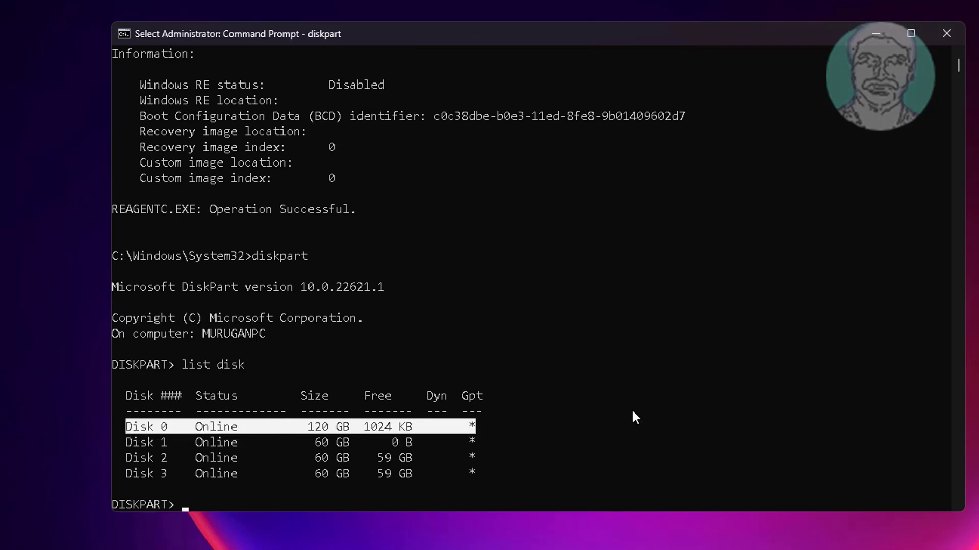
text(sel disk)
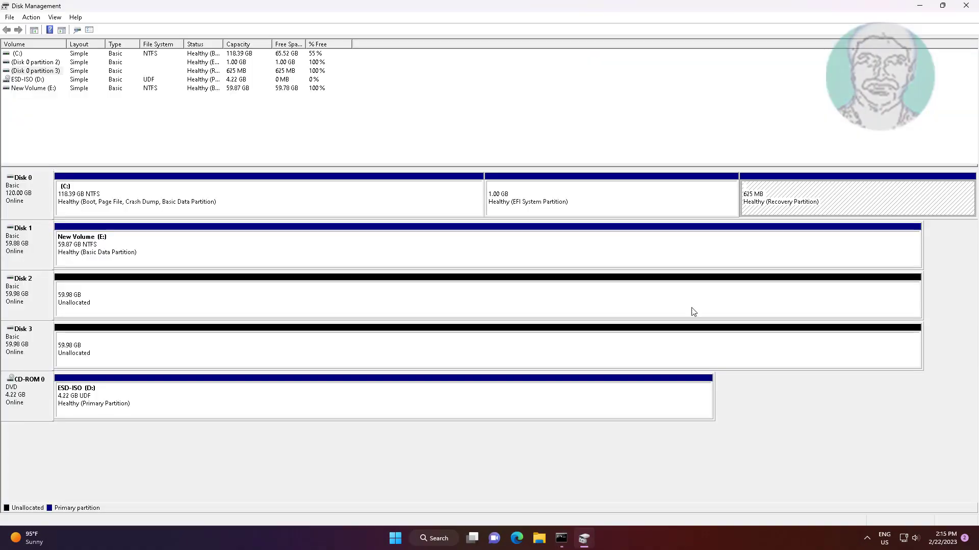
mouse_move(924, 14)
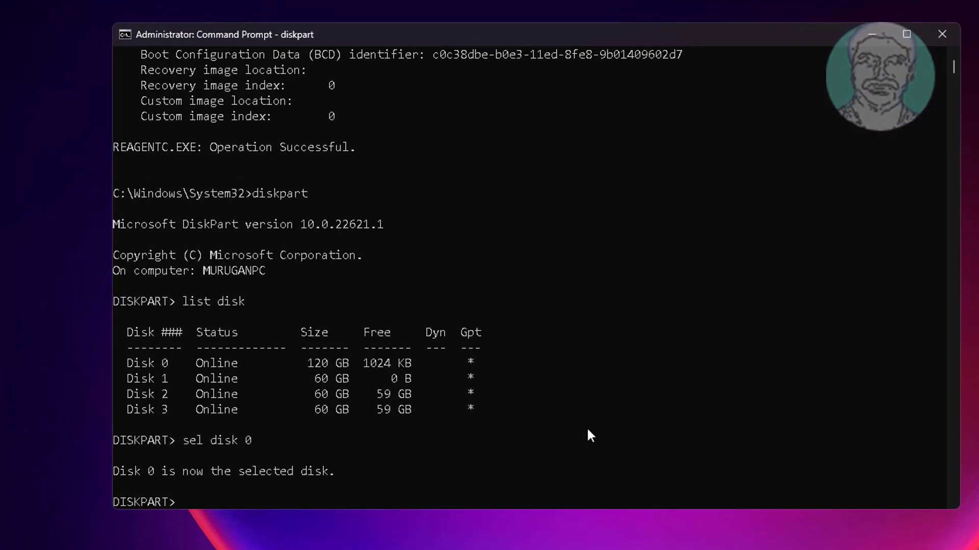
Select partition 3, assign it drive letter N, and exit DiskPart
text(list part)
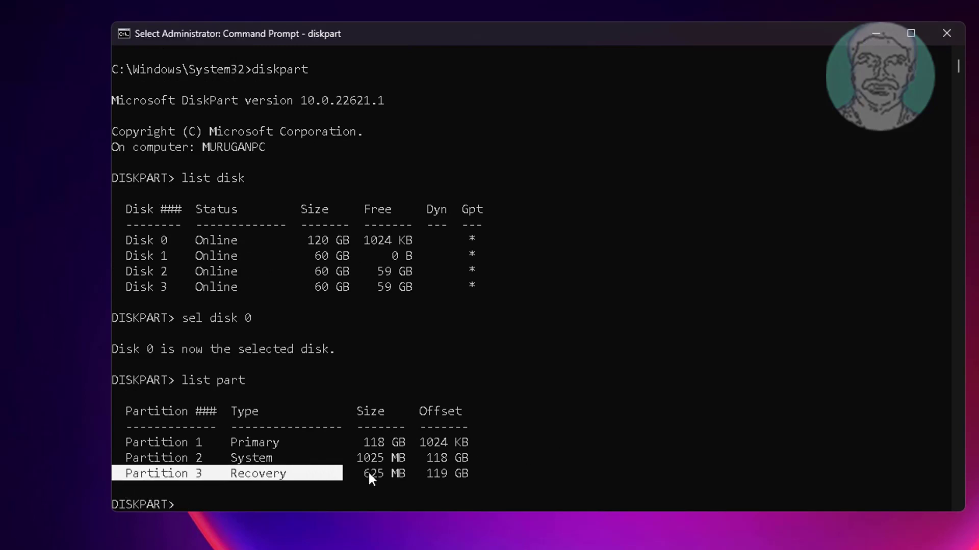
text(sel p)
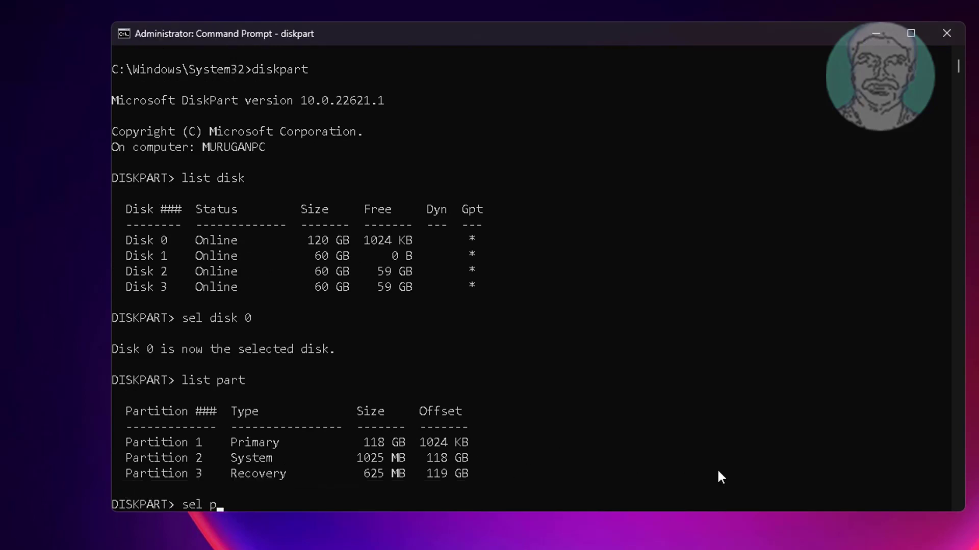
text(art 3)
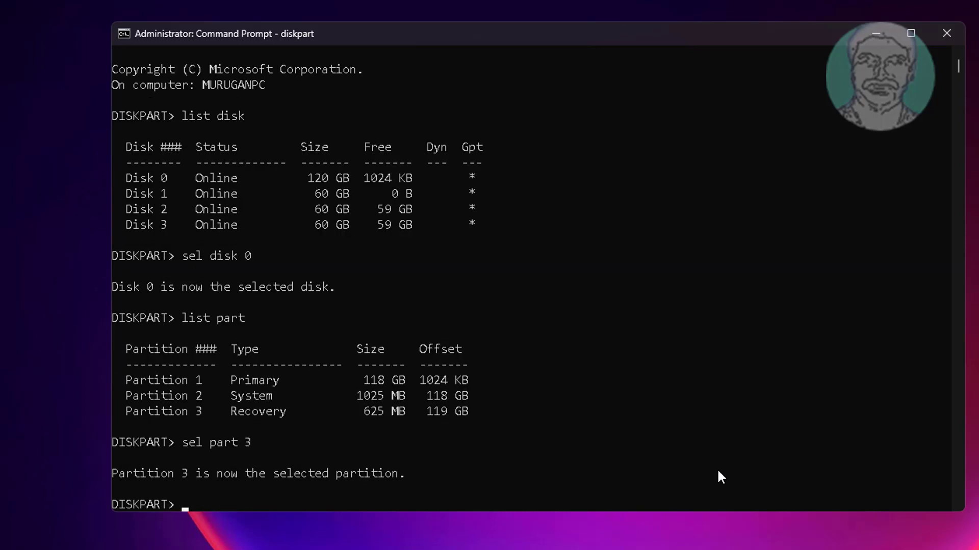
text(assign le)
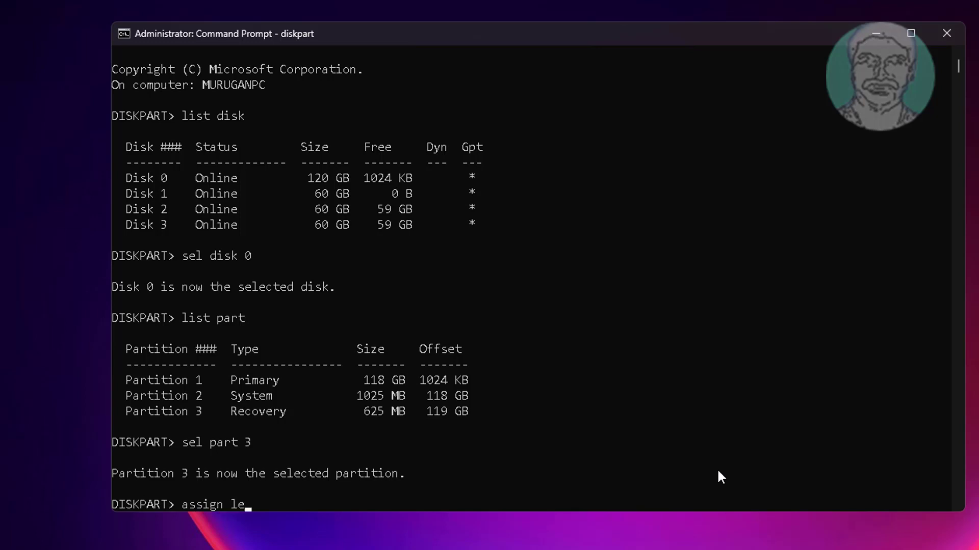
text(tter=)
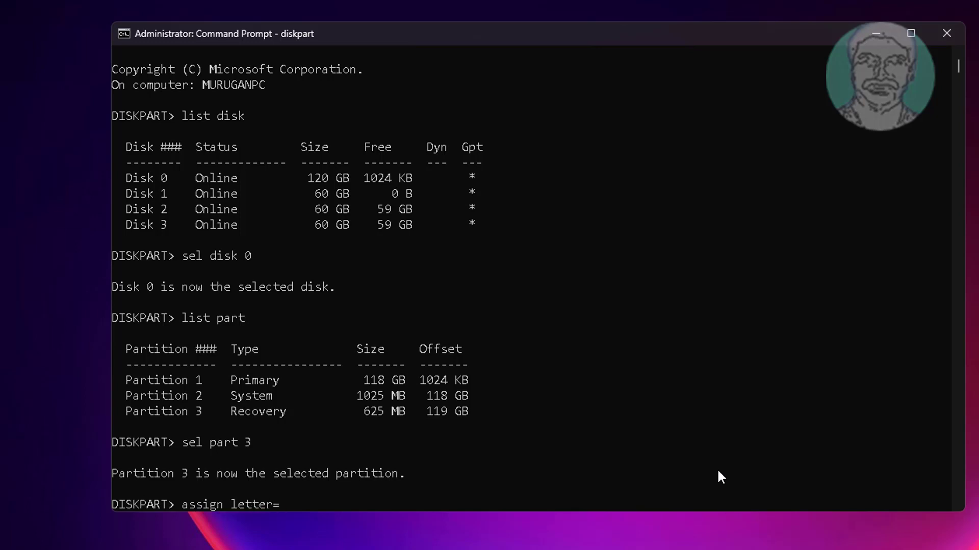
text(n)
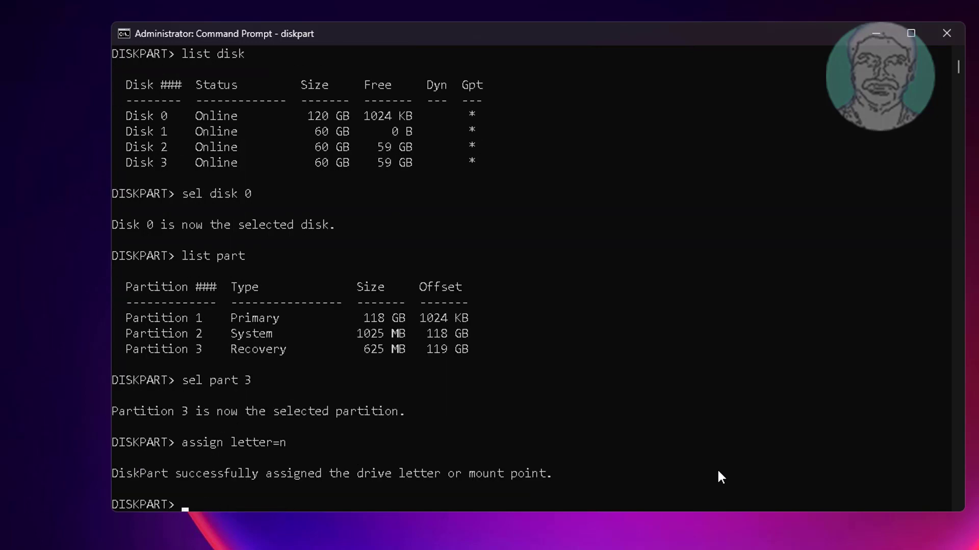
text(exit)
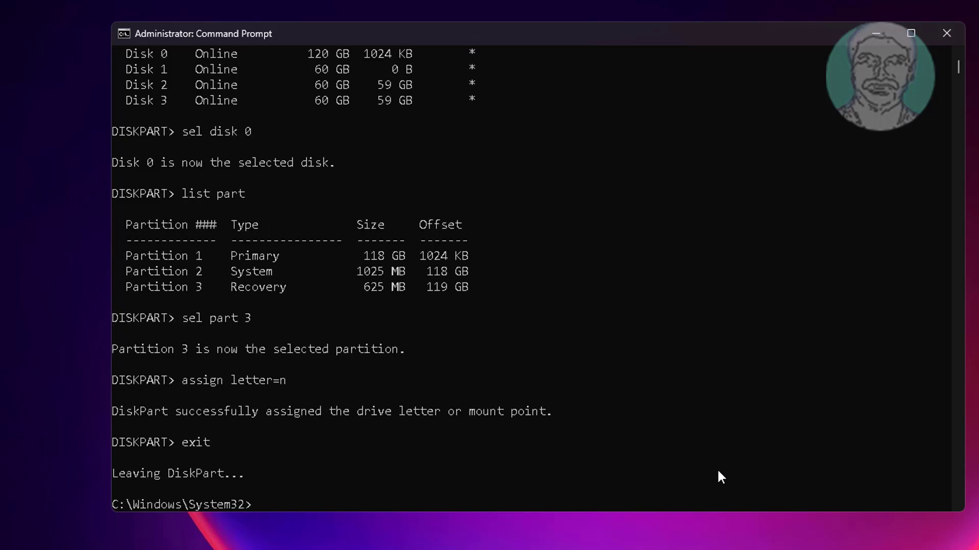
Switch to drive N and browse Recovery\WindowsRE, listing hidden files including Winre.wim
text(n:)
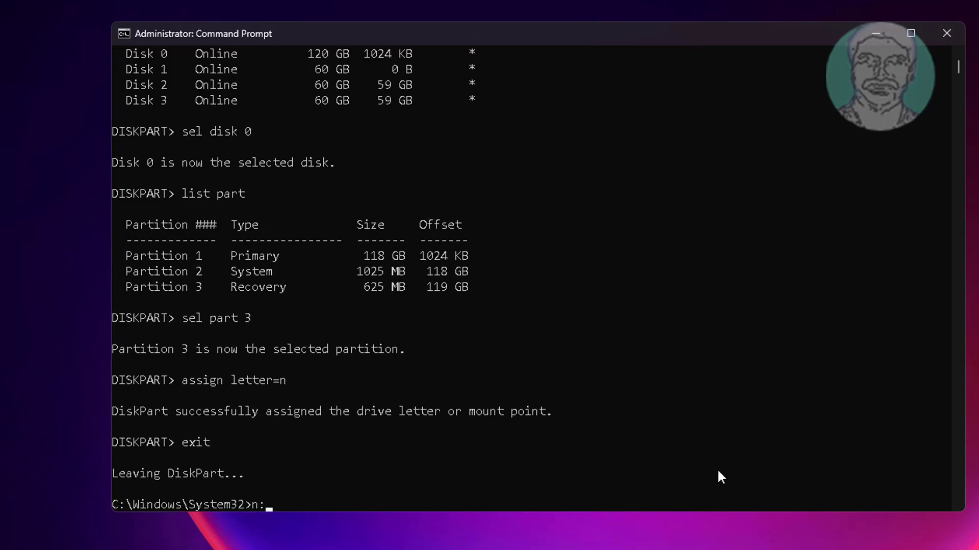
key(enter)
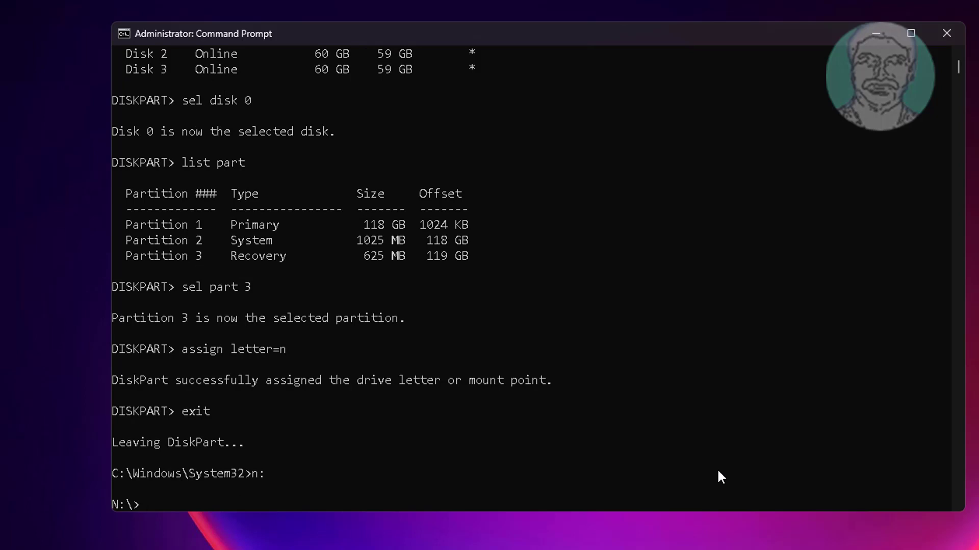
text(dir/ad/w)
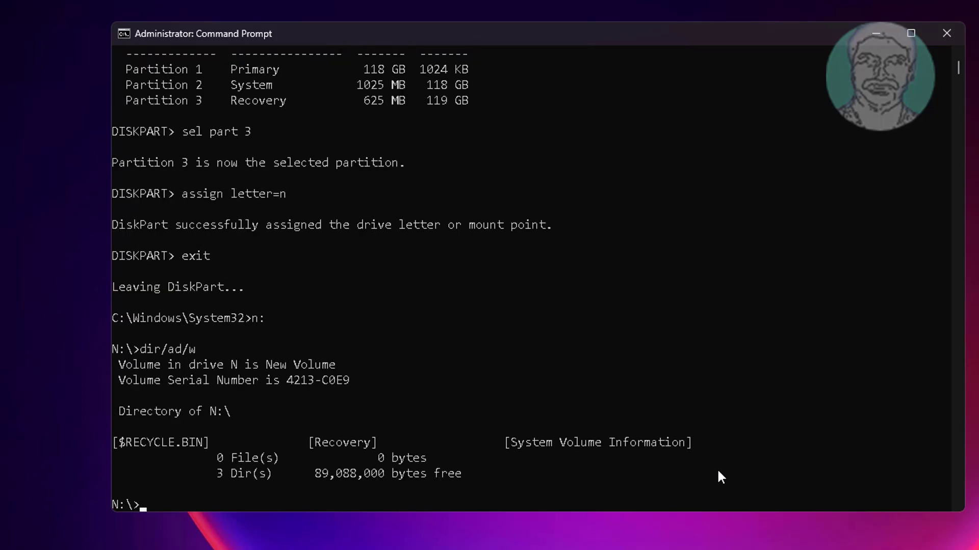
text(cd recovery)
text(dir/a)
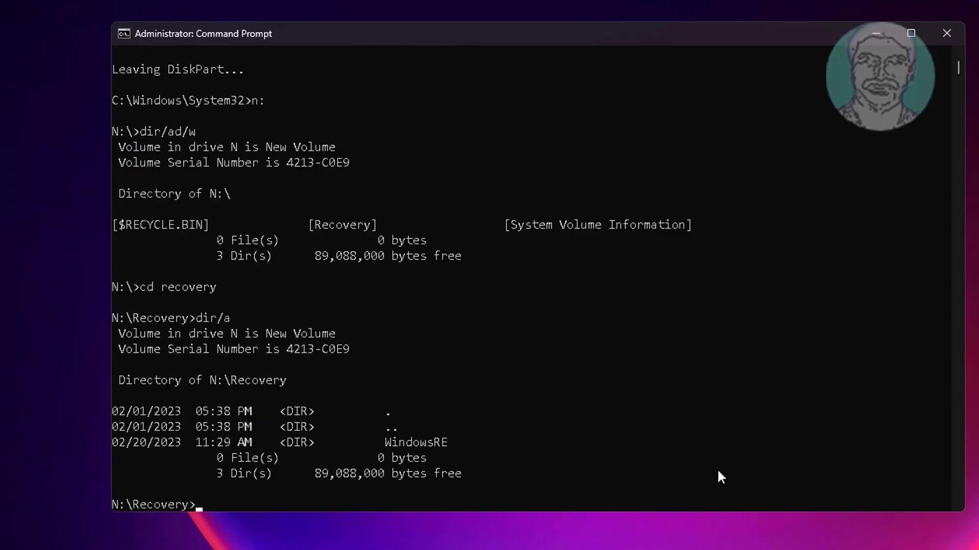
text(cd windowsRE)
text(dir/a)
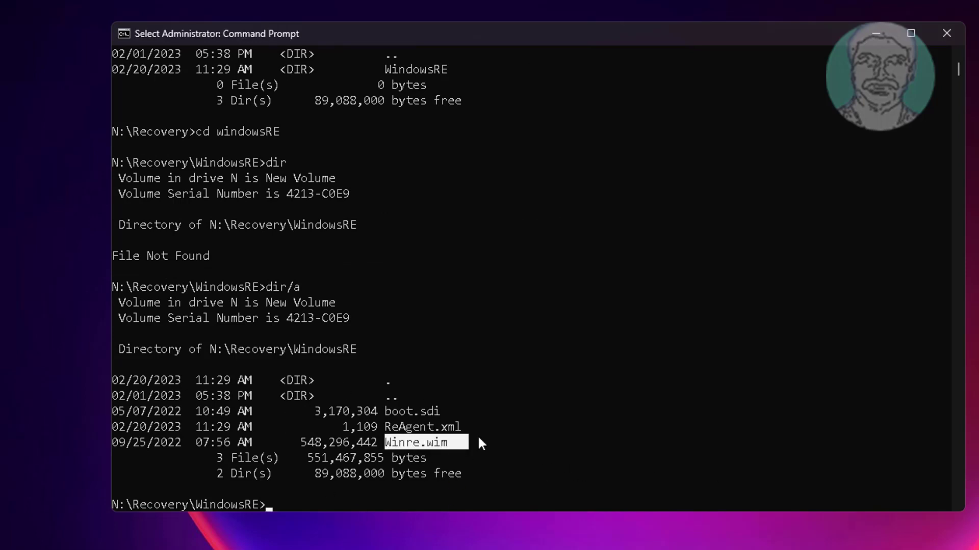
Run reagentc /setreimage /path N:\Recovery\WindowsRE /target C:\Windows successfully
text(re)
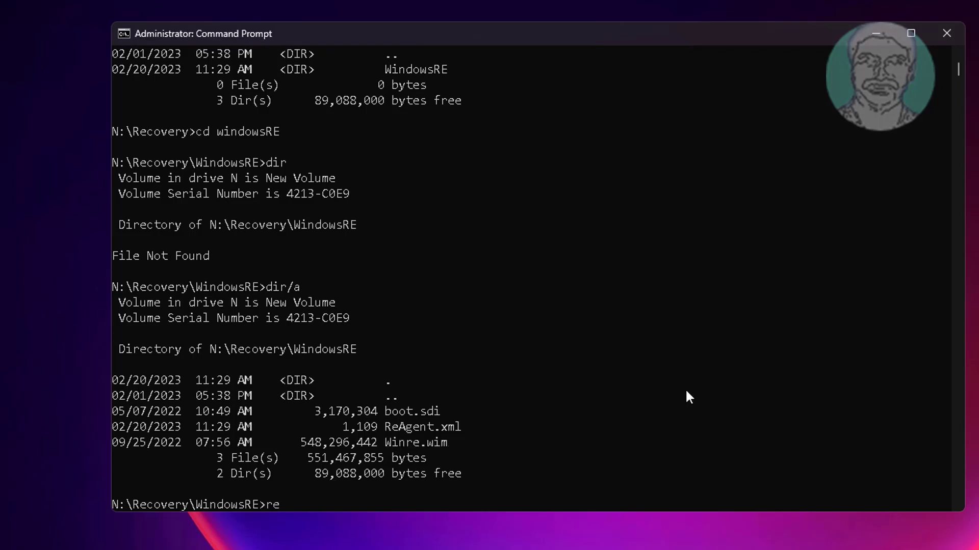
text(age)
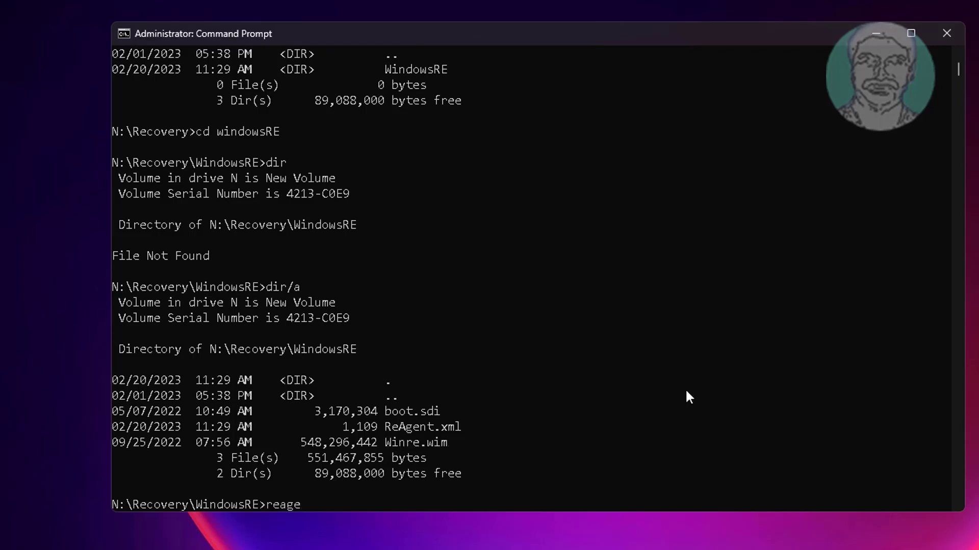
text(ntc)
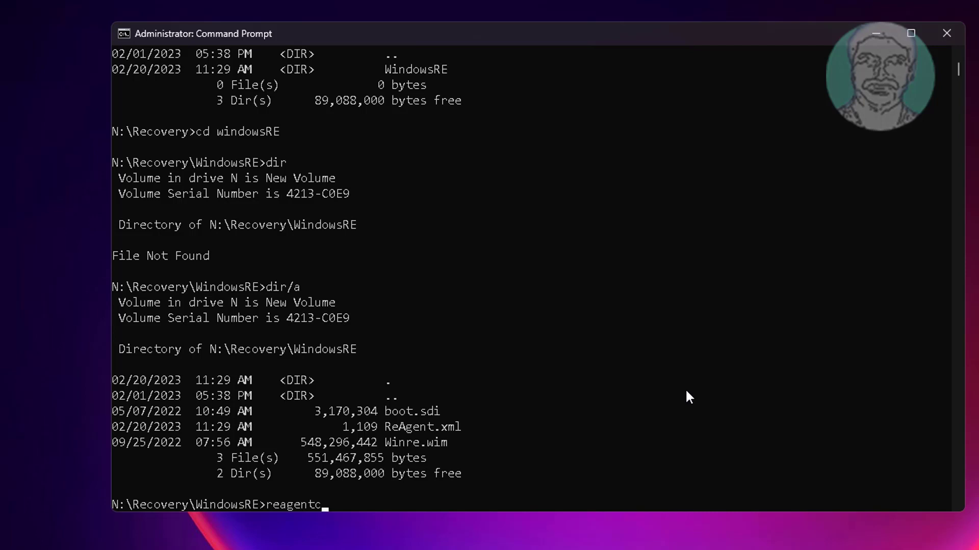
text(/)
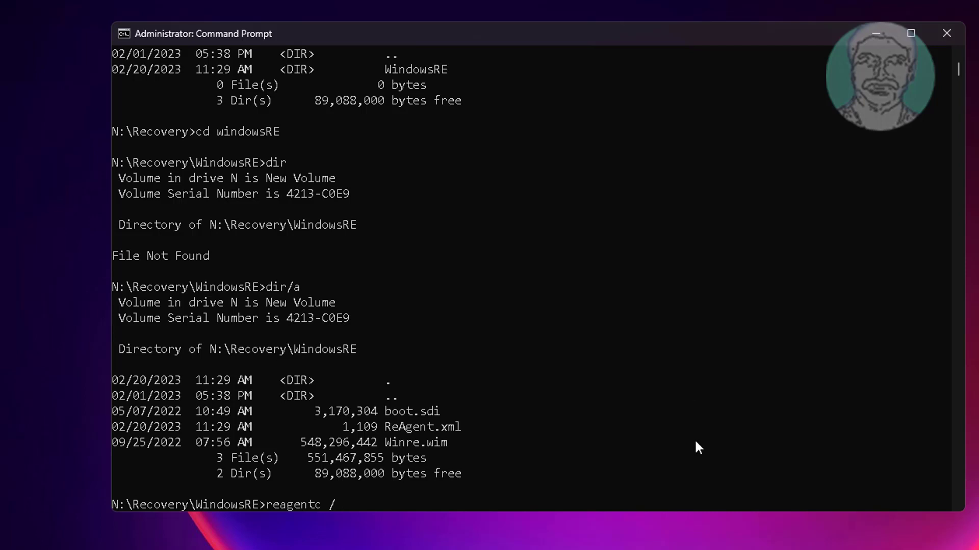
text(setre)
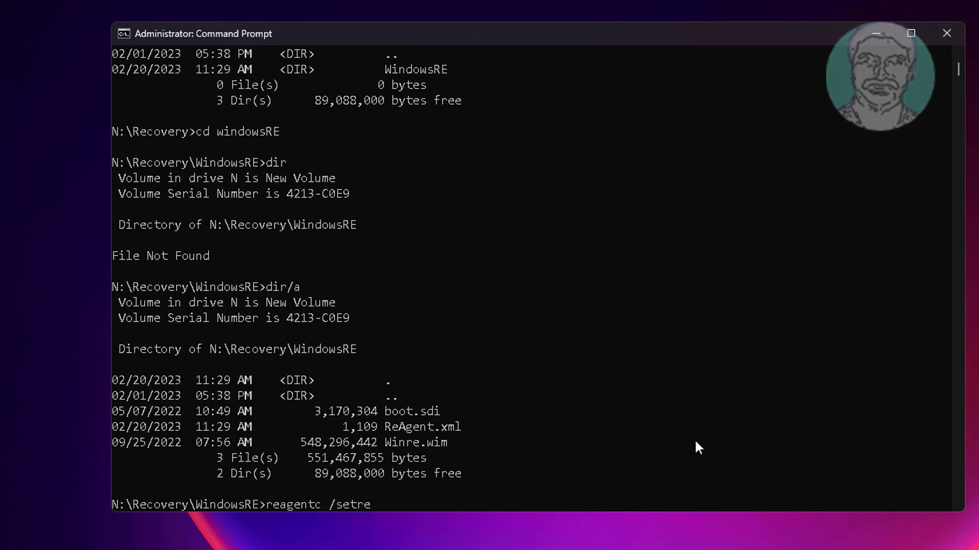
text(image)
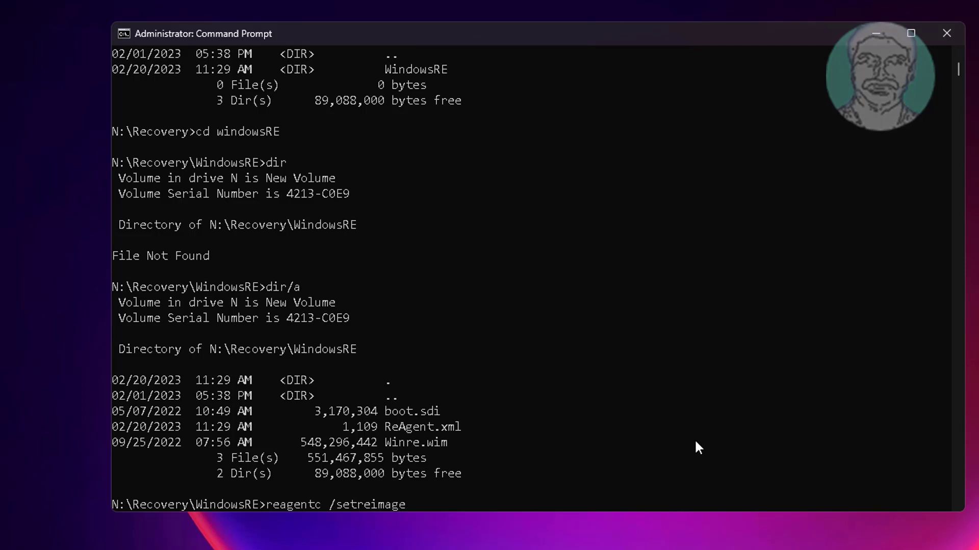
text(/path)
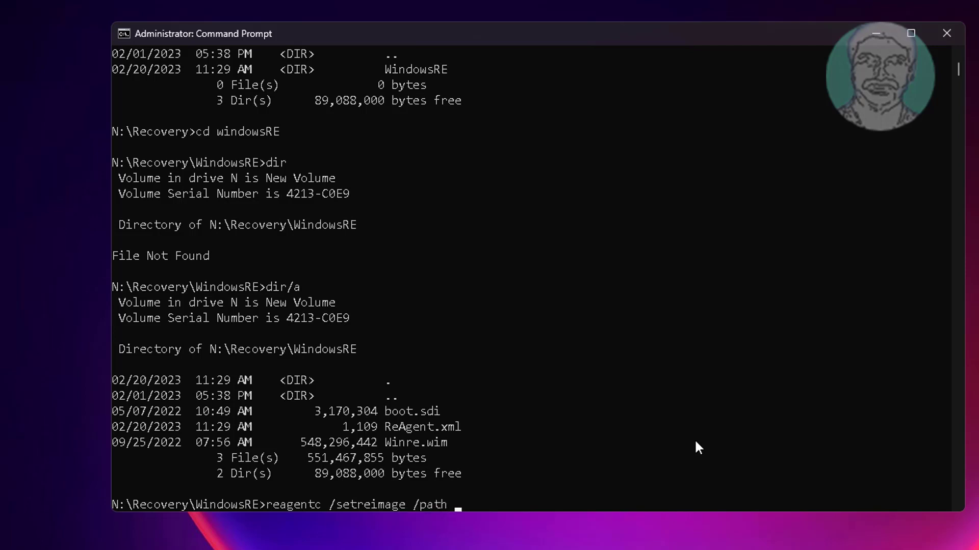
text(N)
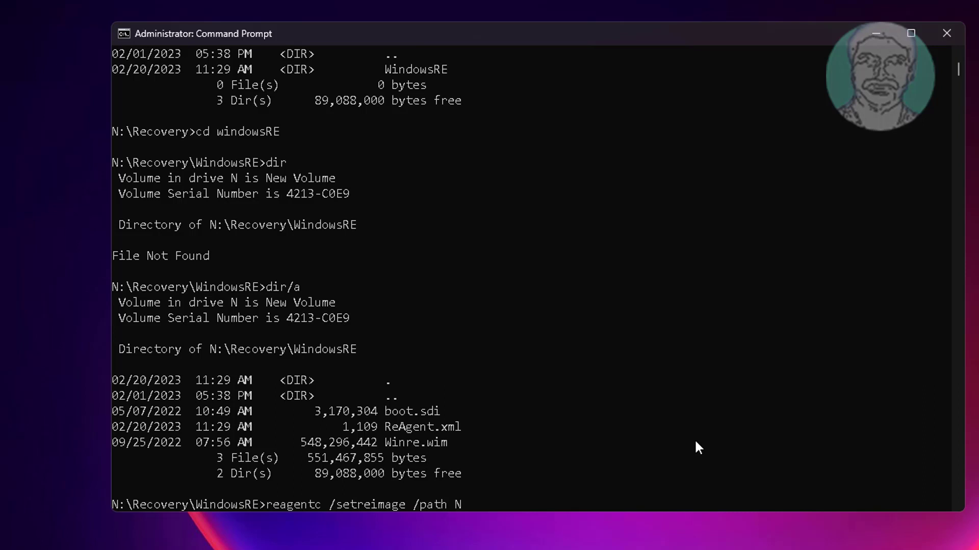
text(:)
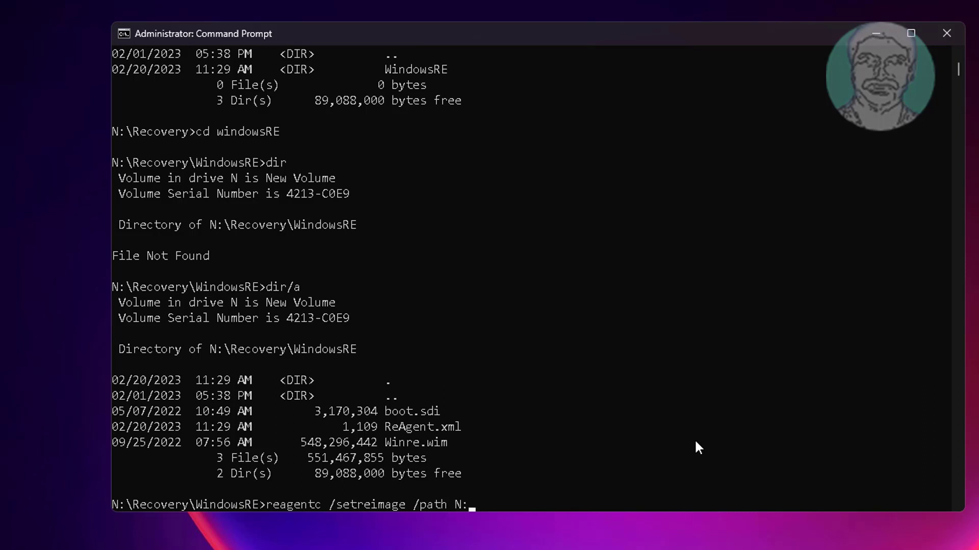
text(\Re)
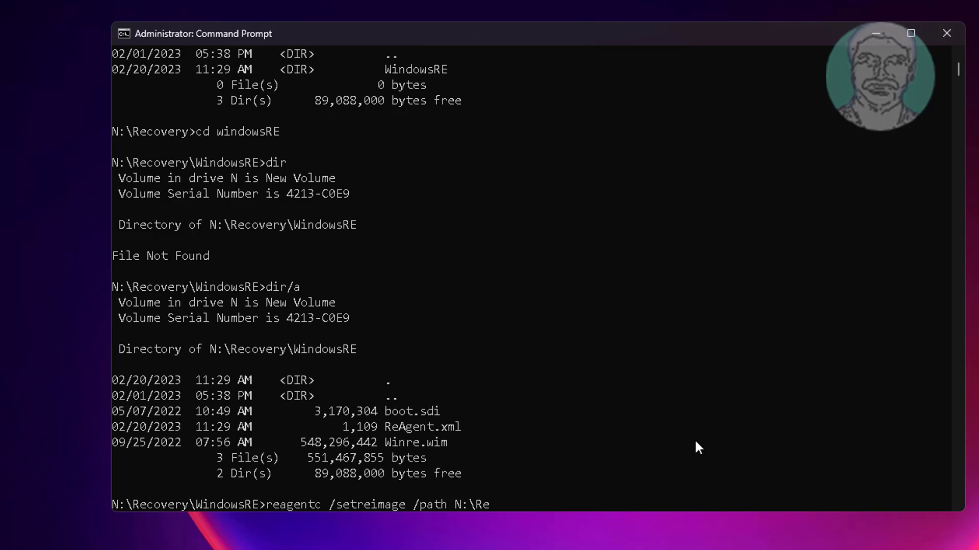
text(covery)
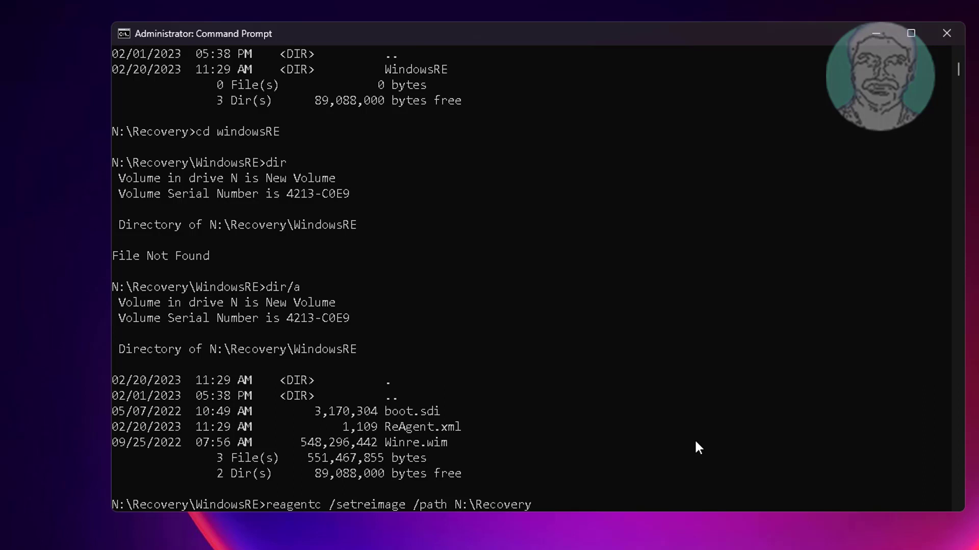
text(\W)
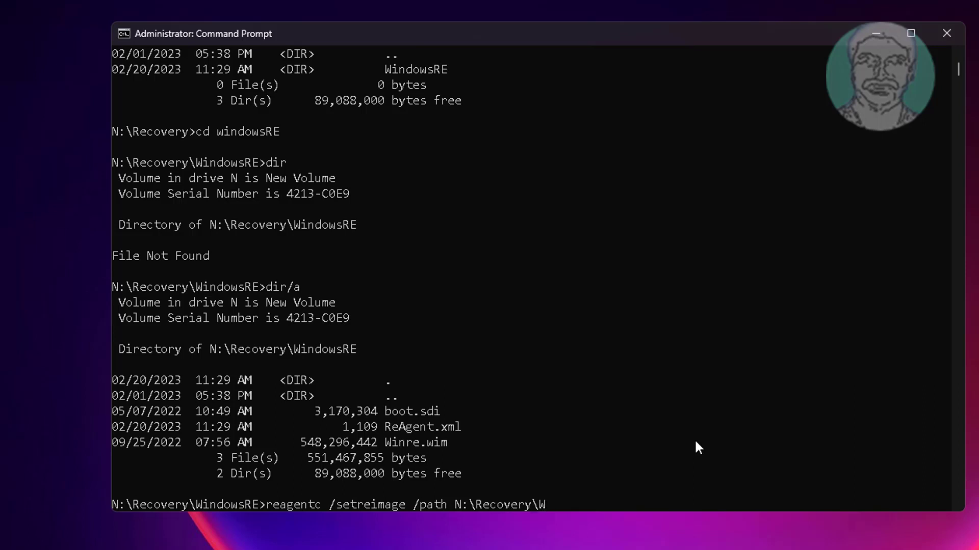
text(in)
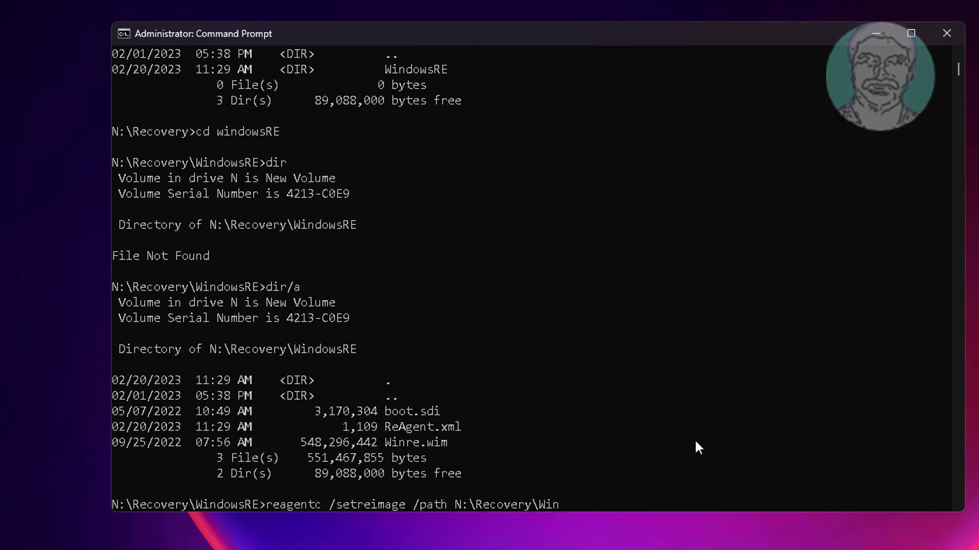
text(dowsRE /)
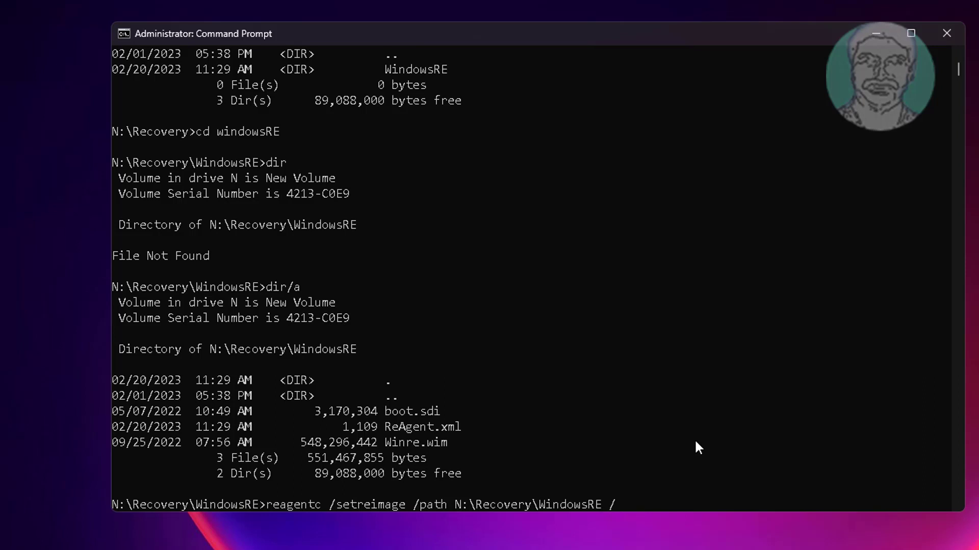
text(target)
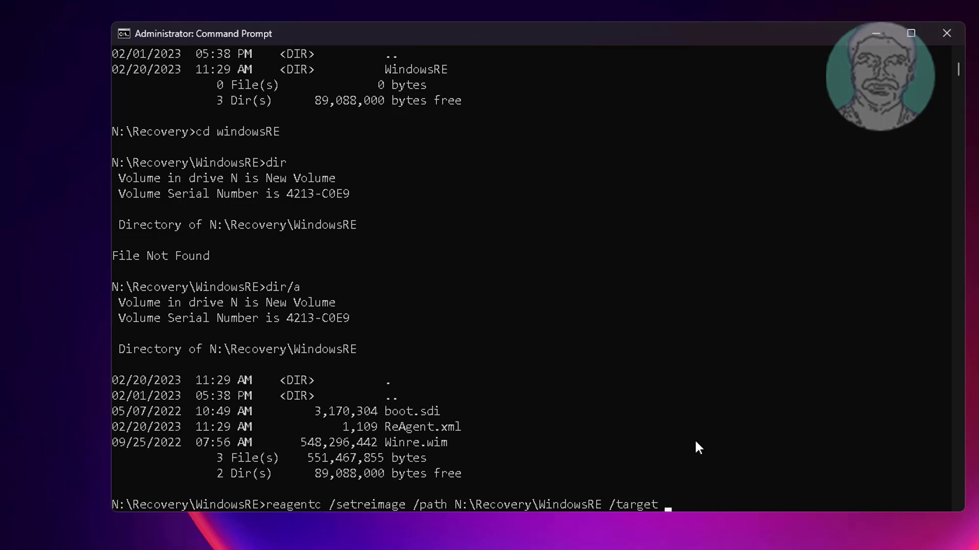
text(c:\)
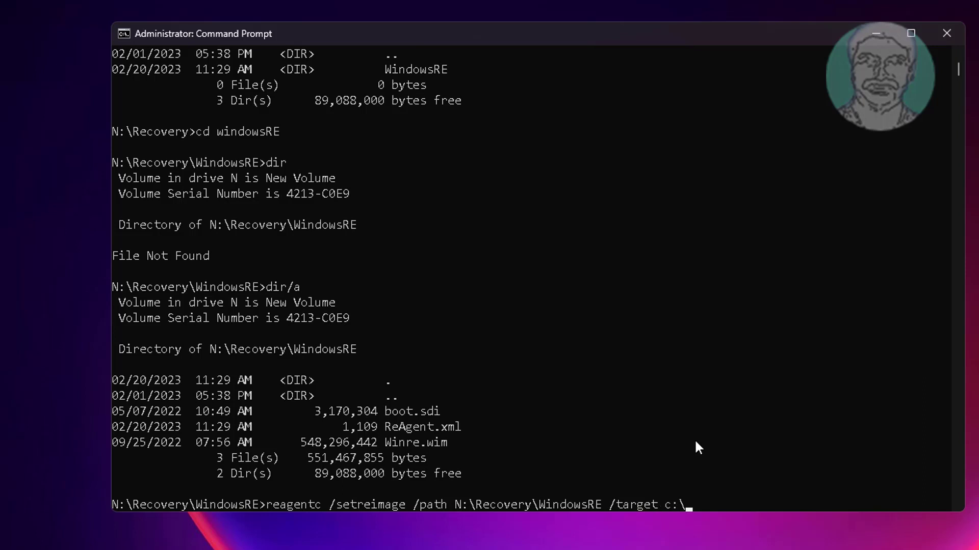
text(Windows)
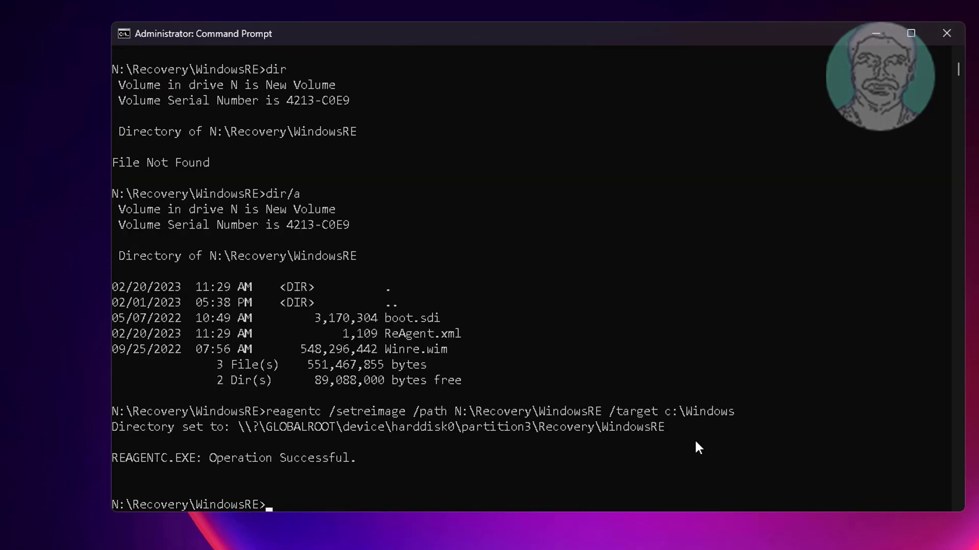
mouse_move(381, 465)
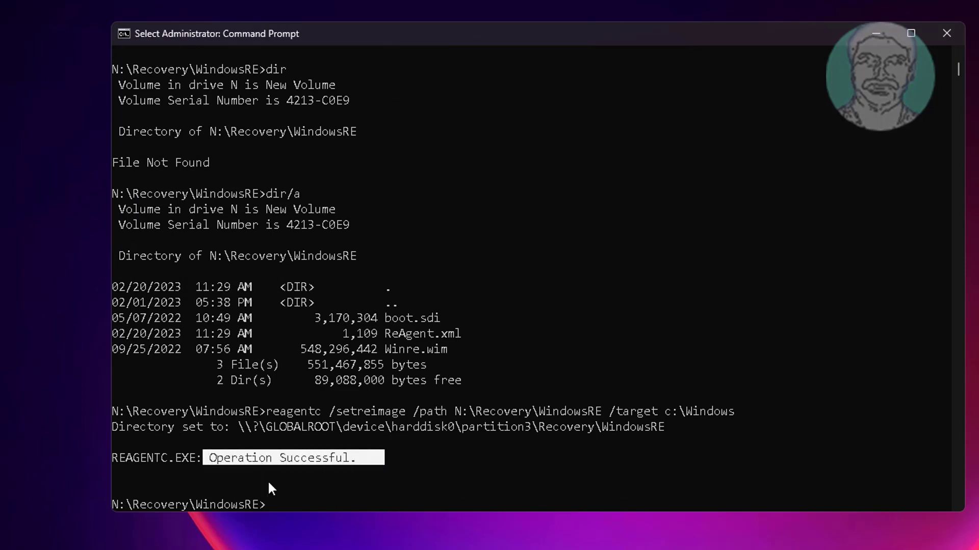
mouse_move(529, 484)
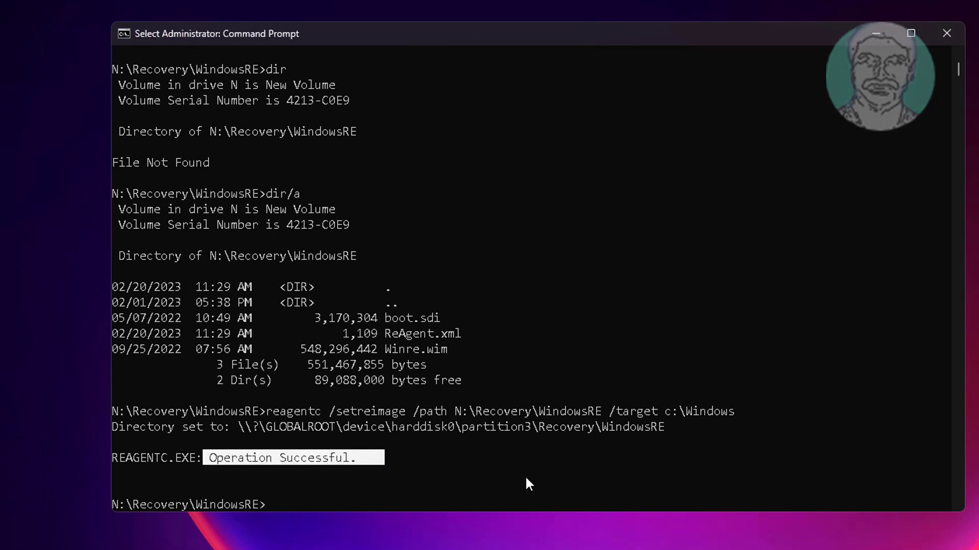
mouse_move(598, 487)
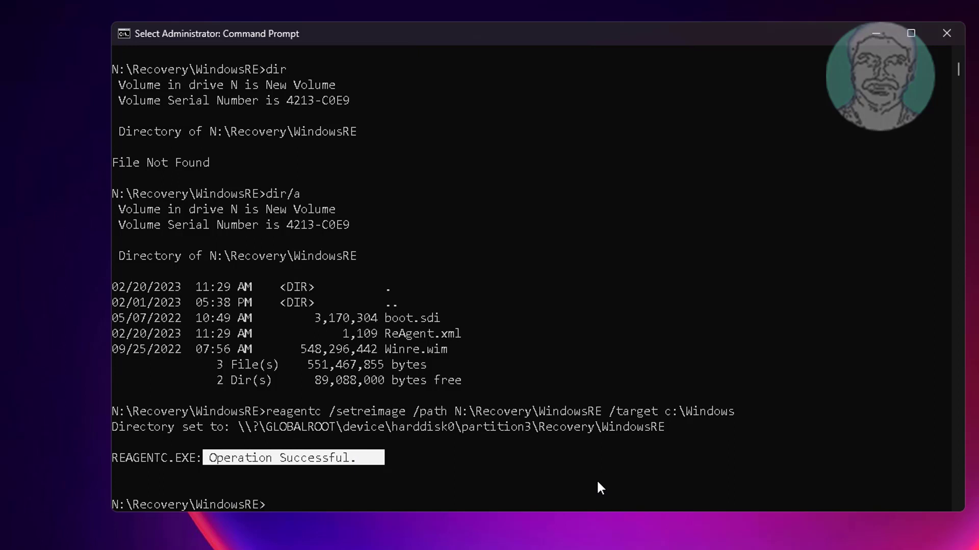
Run reagentc /enable, then reagentc /info to confirm Enabled on harddisk0 partition3
text(reagentc /)
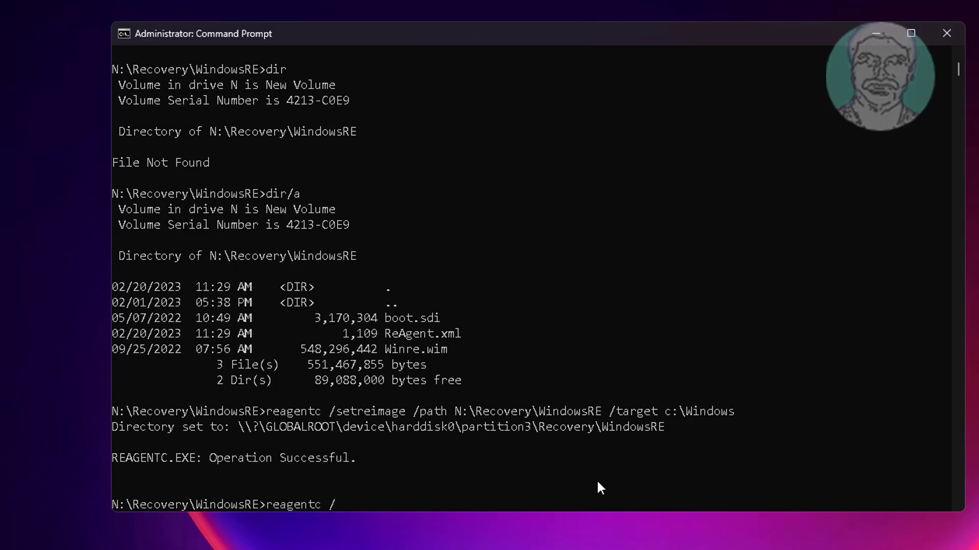
text(en)
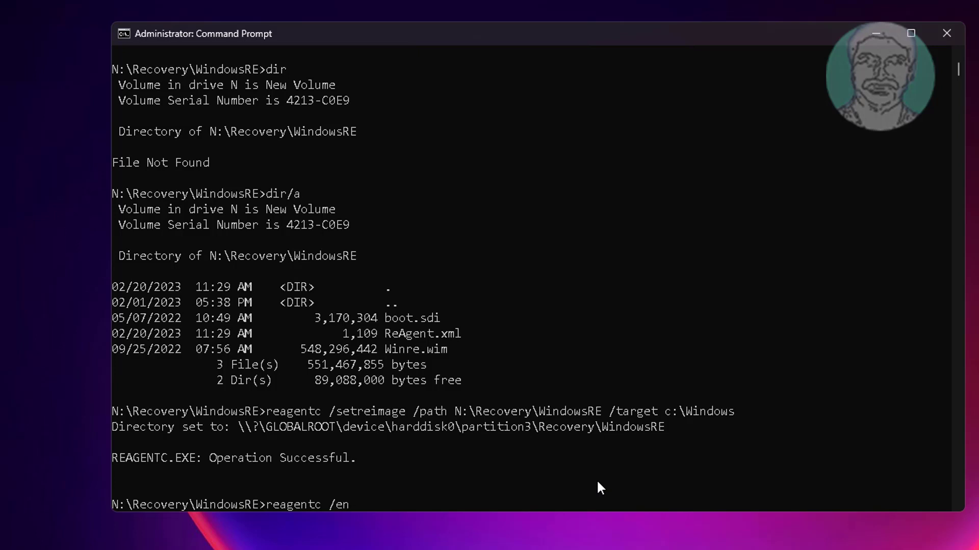
text(able)
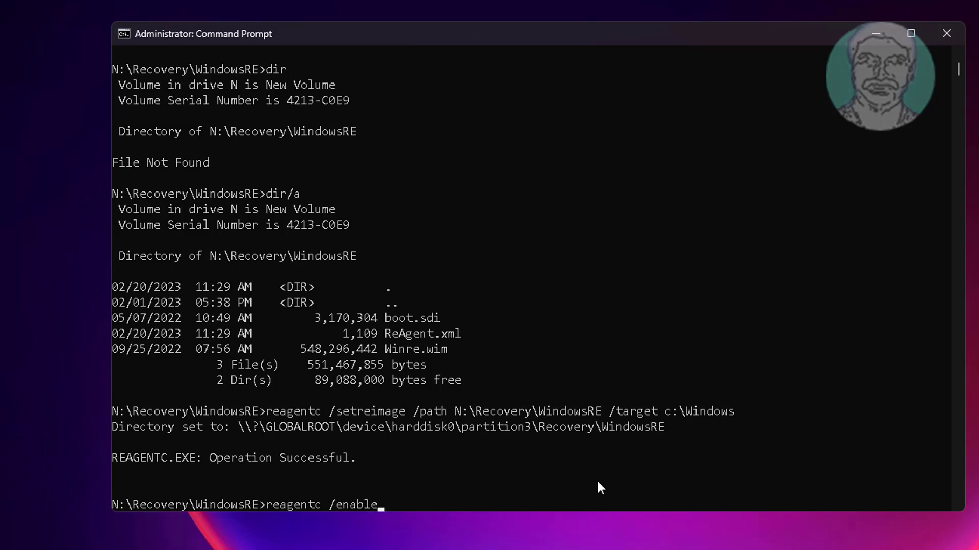
key(enter)
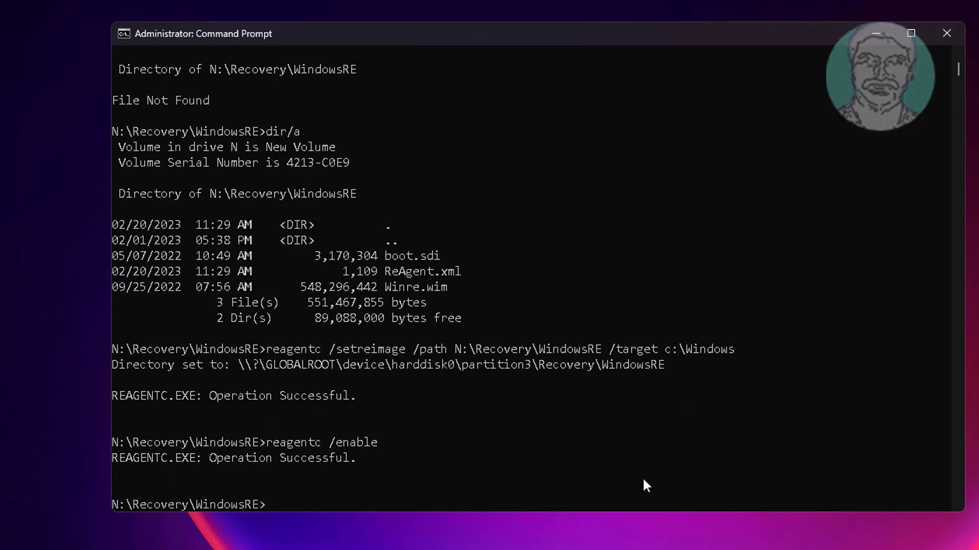
text(reagentc /info)
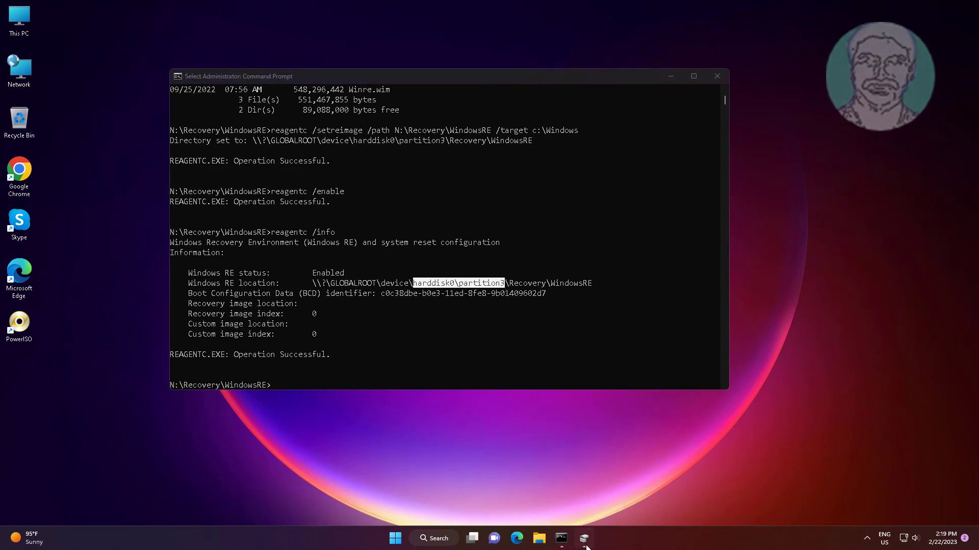
click(584, 539)
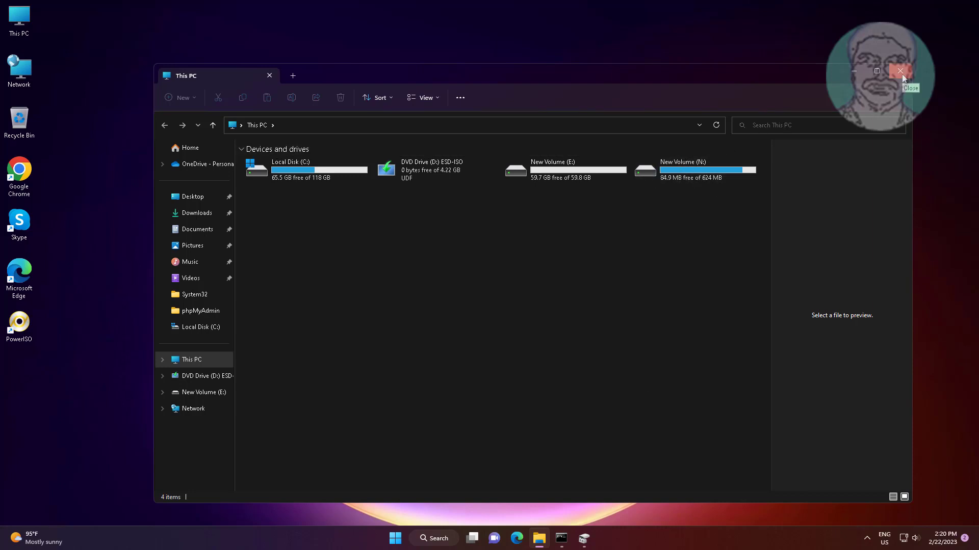
click(899, 71)
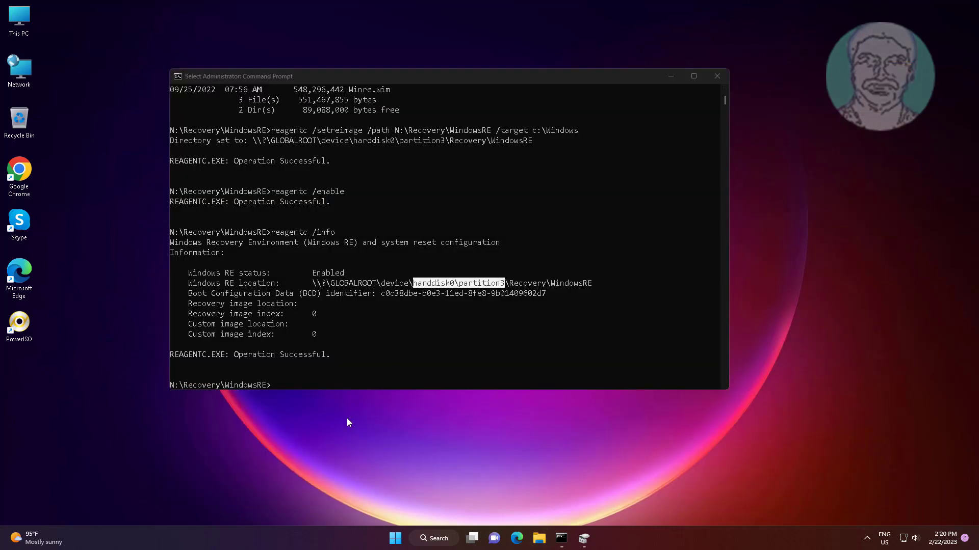
mouse_move(463, 468)
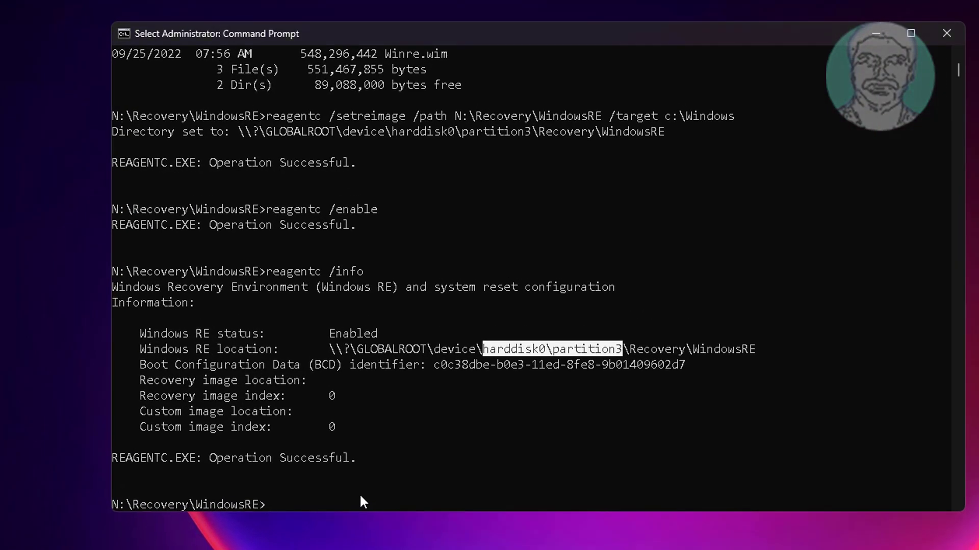
In DiskPart, select partition 3 on disk 0, remove letter N, and exit Command Prompt
text(diskpart)
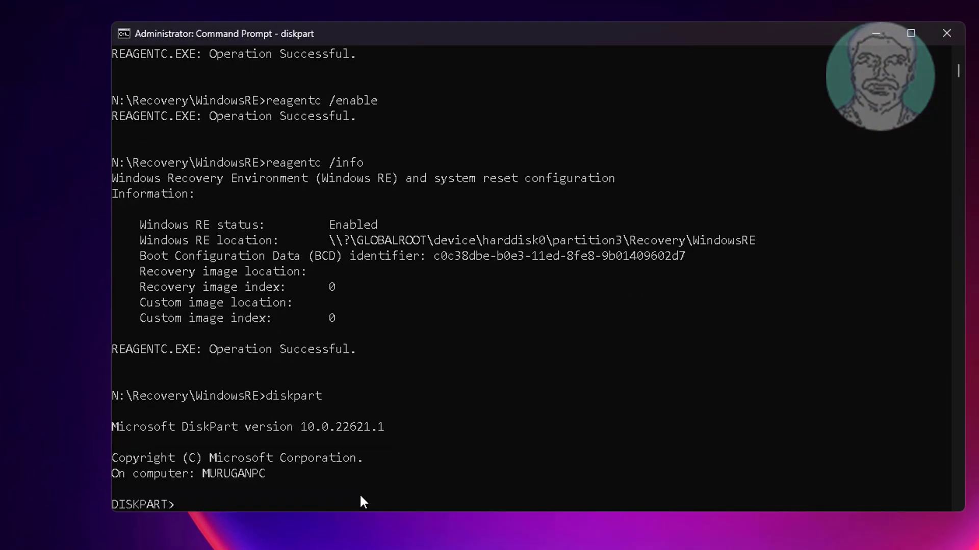
text(list disk)
text(sel disk 0)
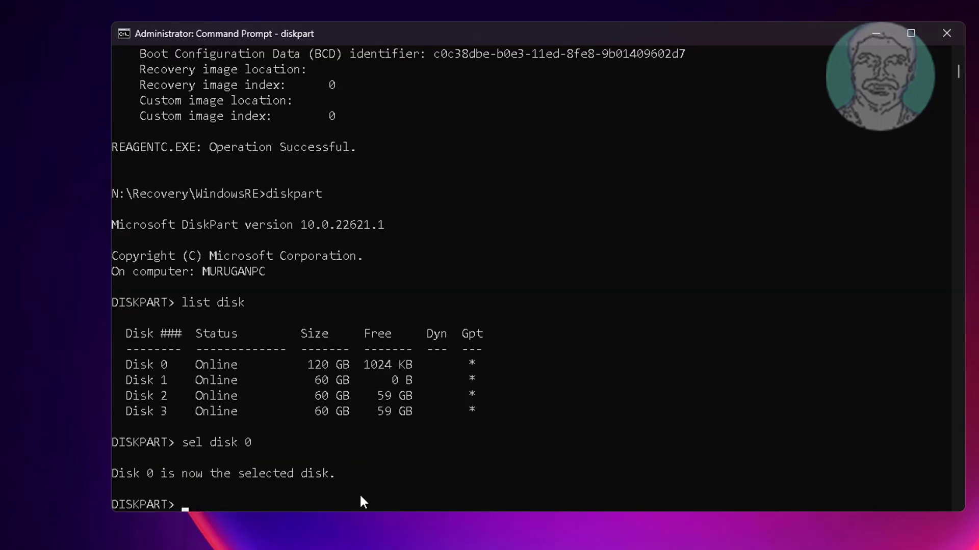
text(list part)
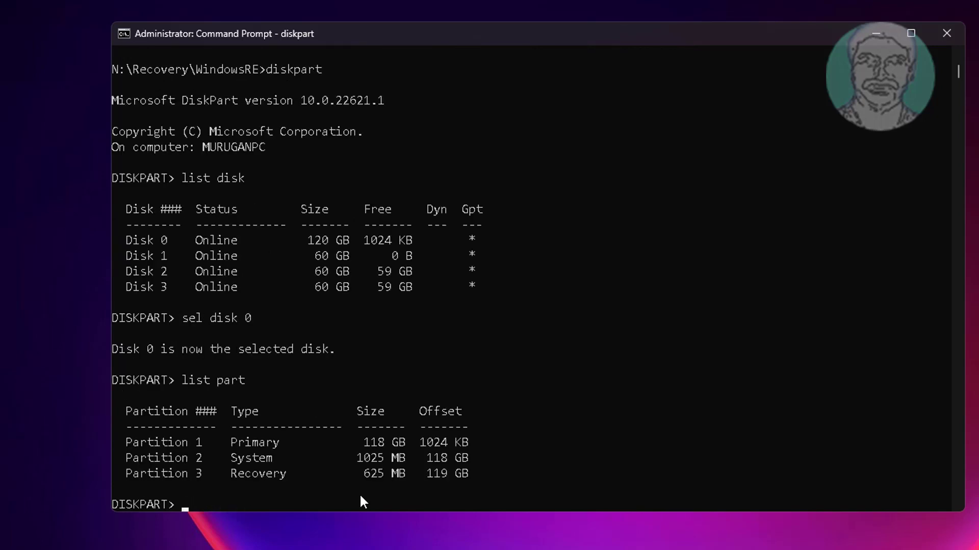
text(sel part)
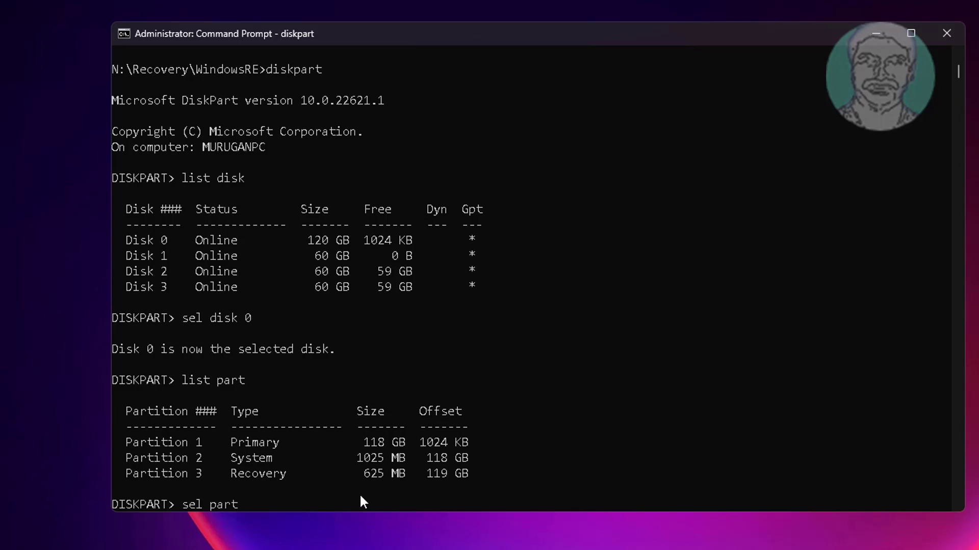
text(sel part 3)
text(remove letter=n)
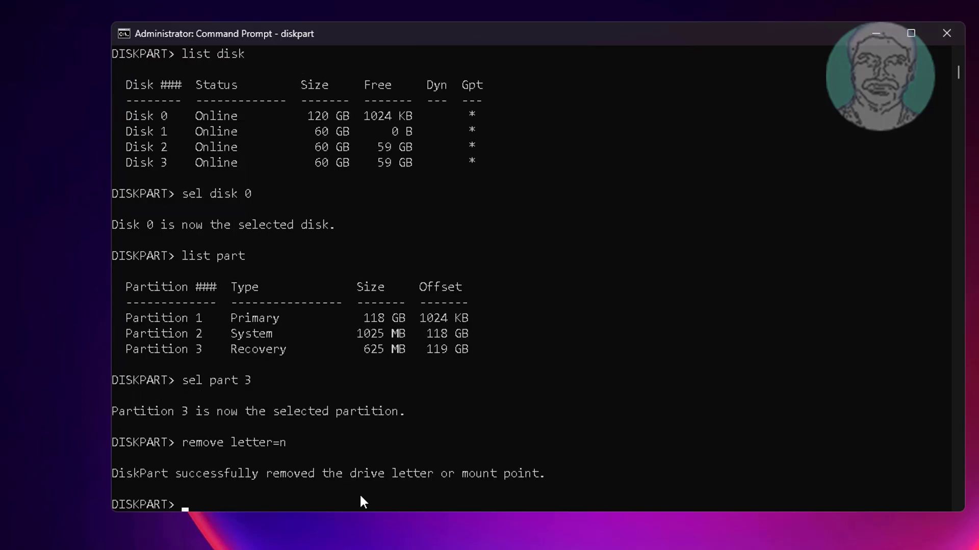
text(exit)
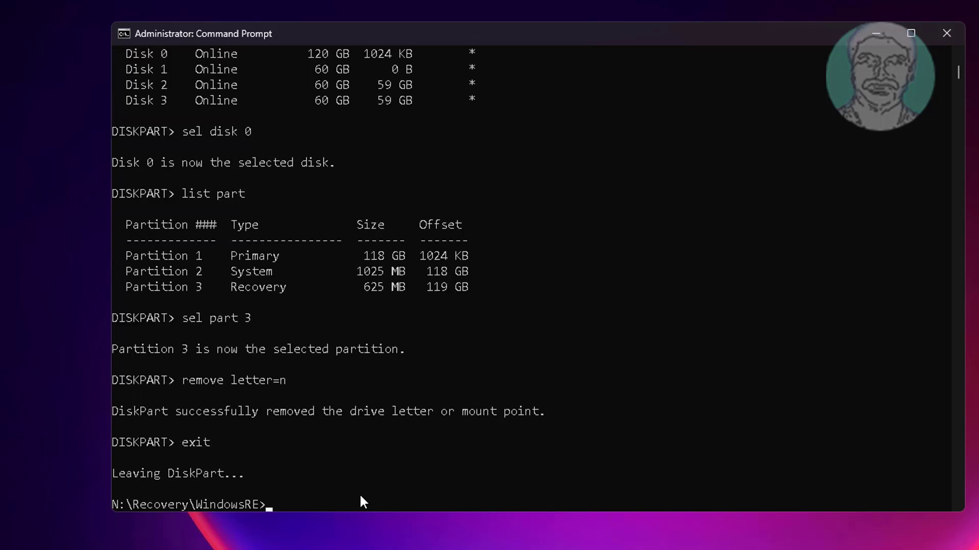
text(exi)
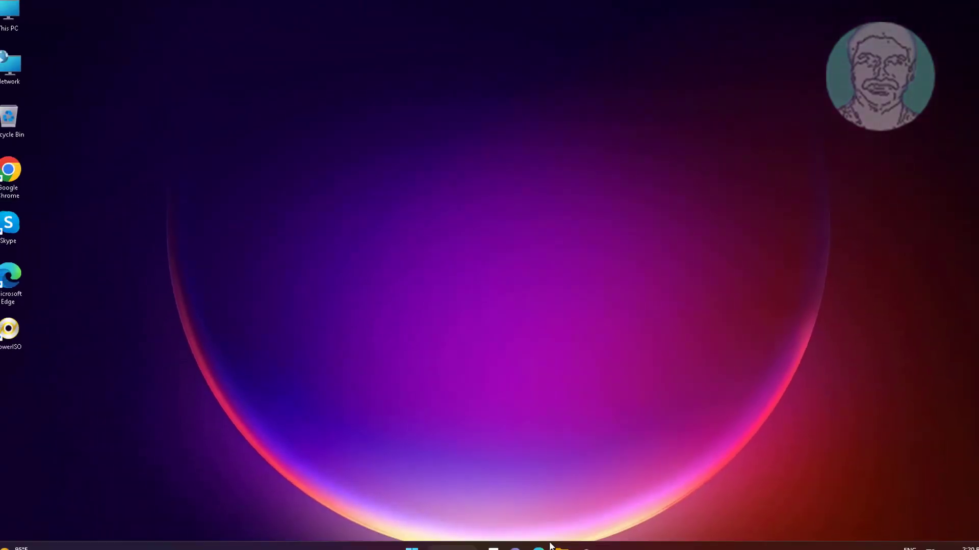
Search Windows for 'recovery Drive' to launch the Recovery Drive app
click(548, 538)
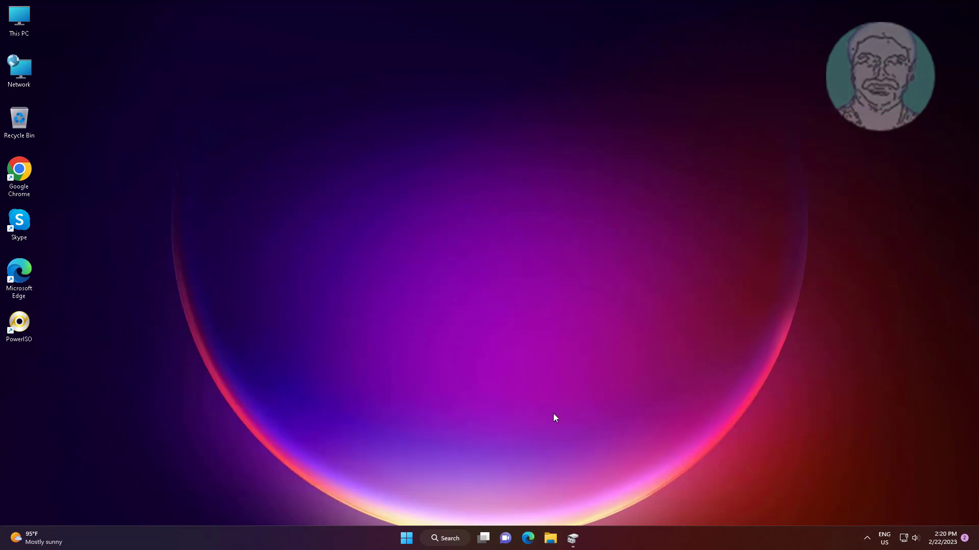
click(445, 539)
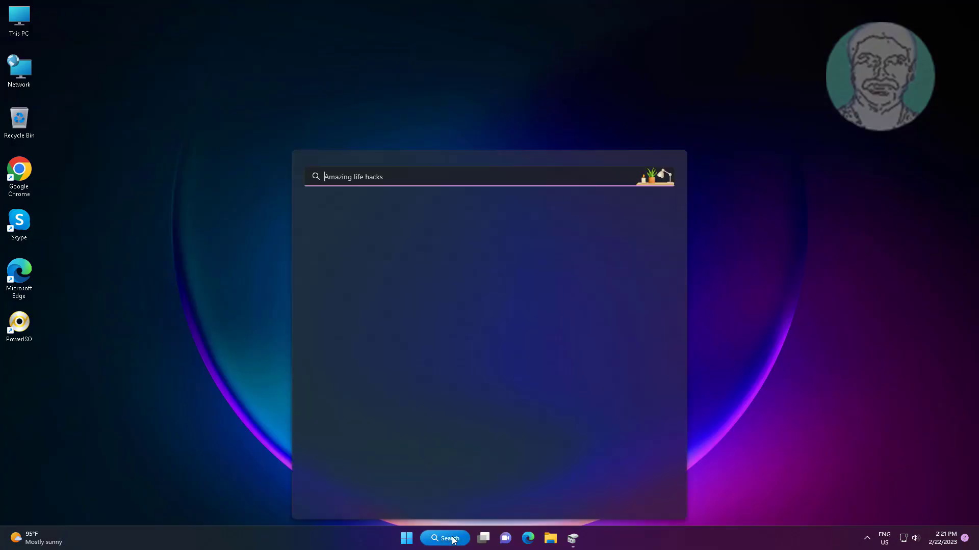
text(recovery Drive)
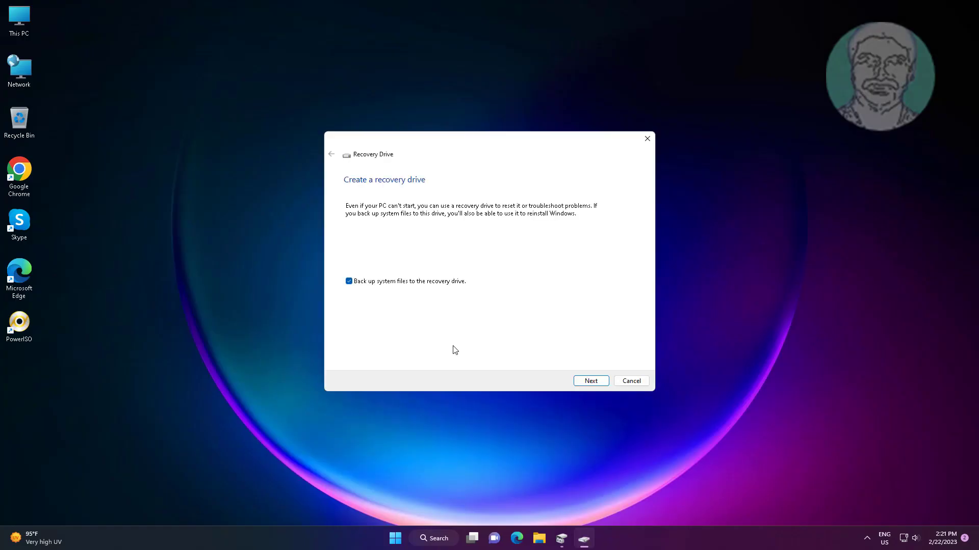
mouse_move(427, 197)
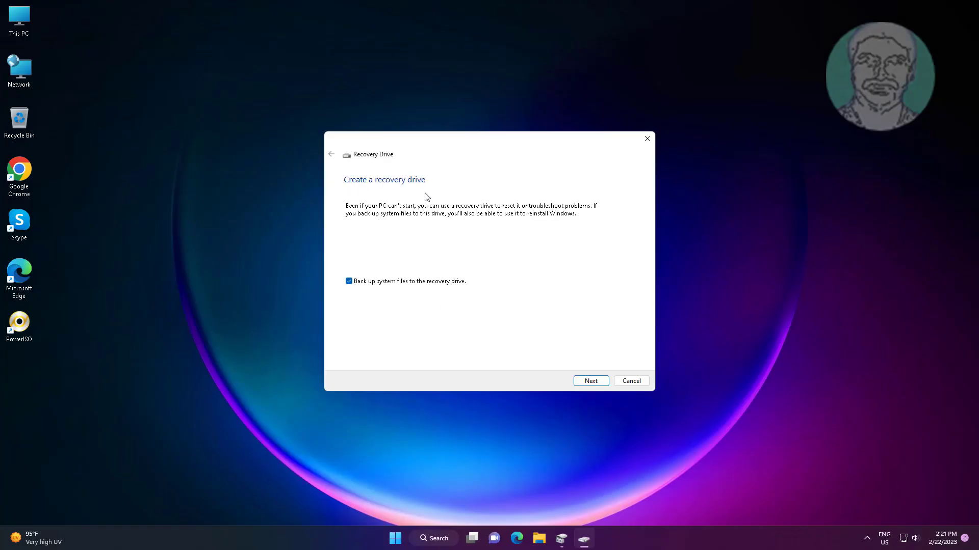
Continue past the opening page with 'Back up system files to the recovery drive' checked
click(589, 380)
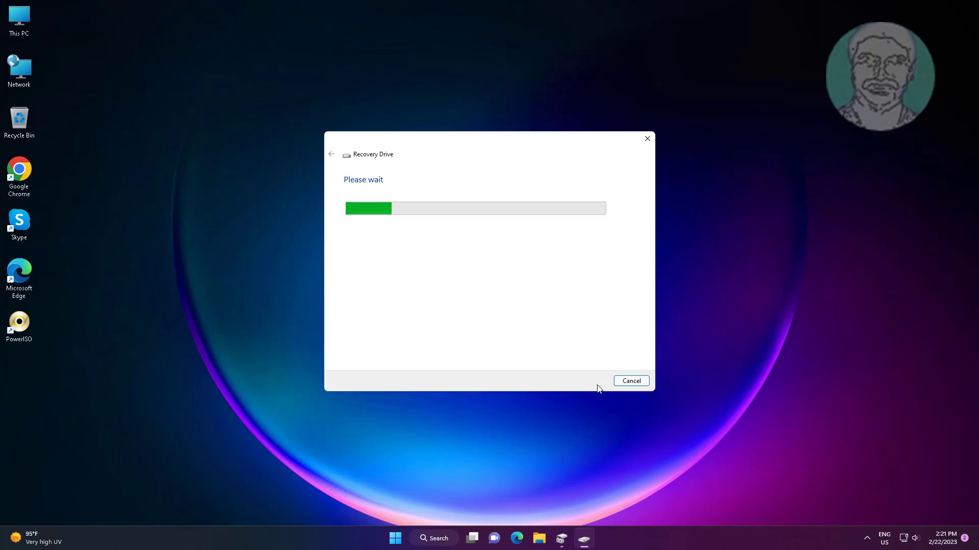
mouse_move(473, 274)
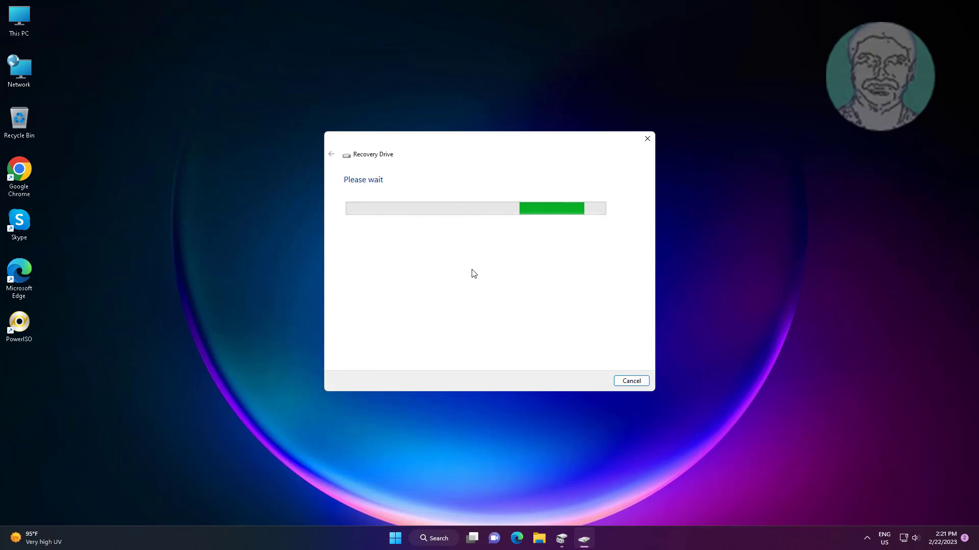